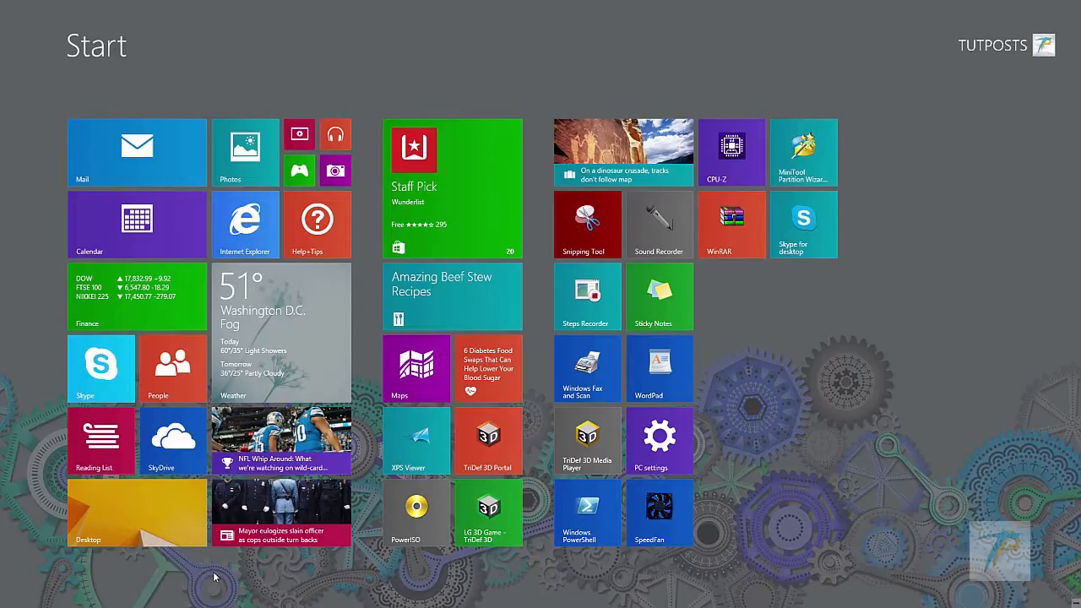
mouse_move(895, 500)
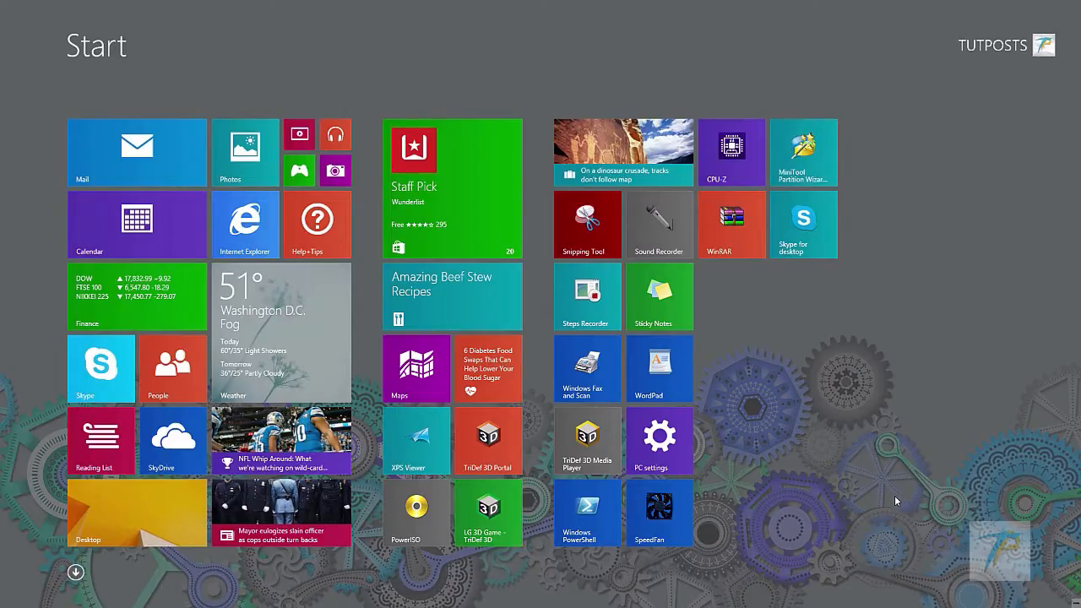
mouse_move(888, 500)
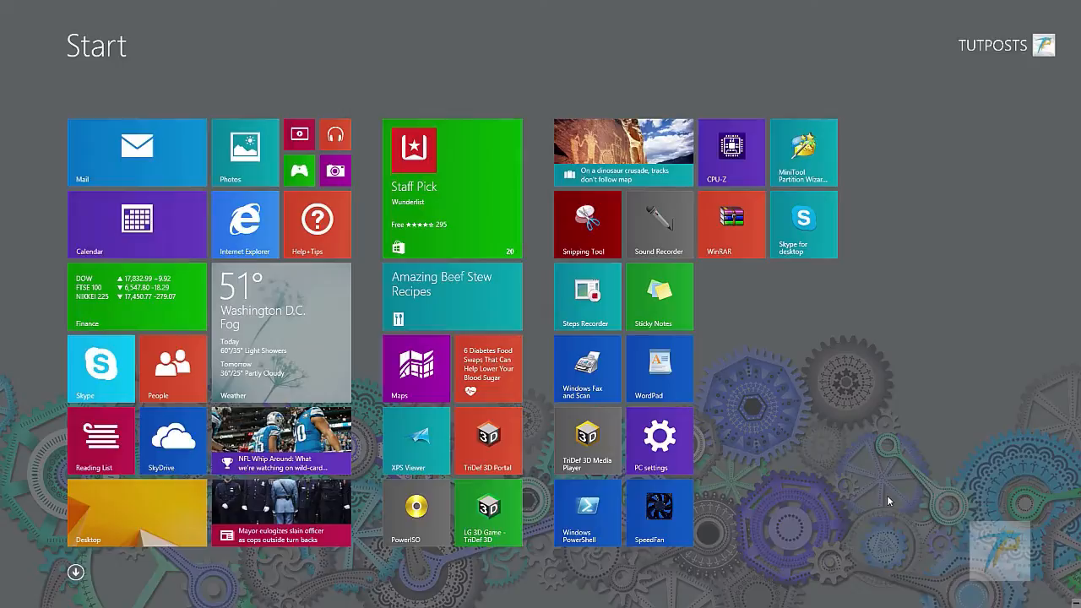
mouse_move(817, 496)
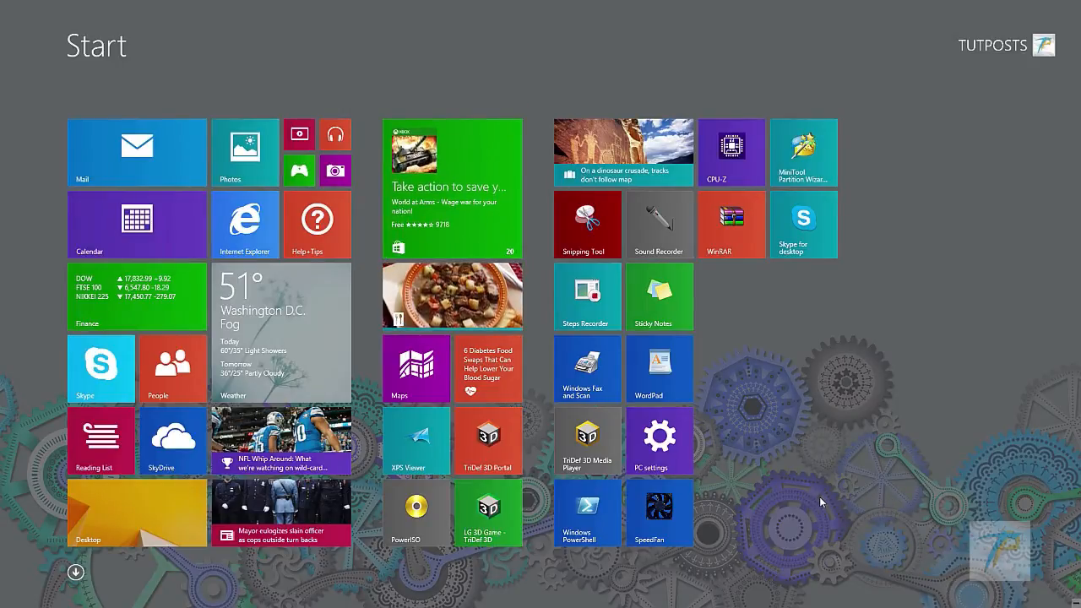
mouse_move(814, 510)
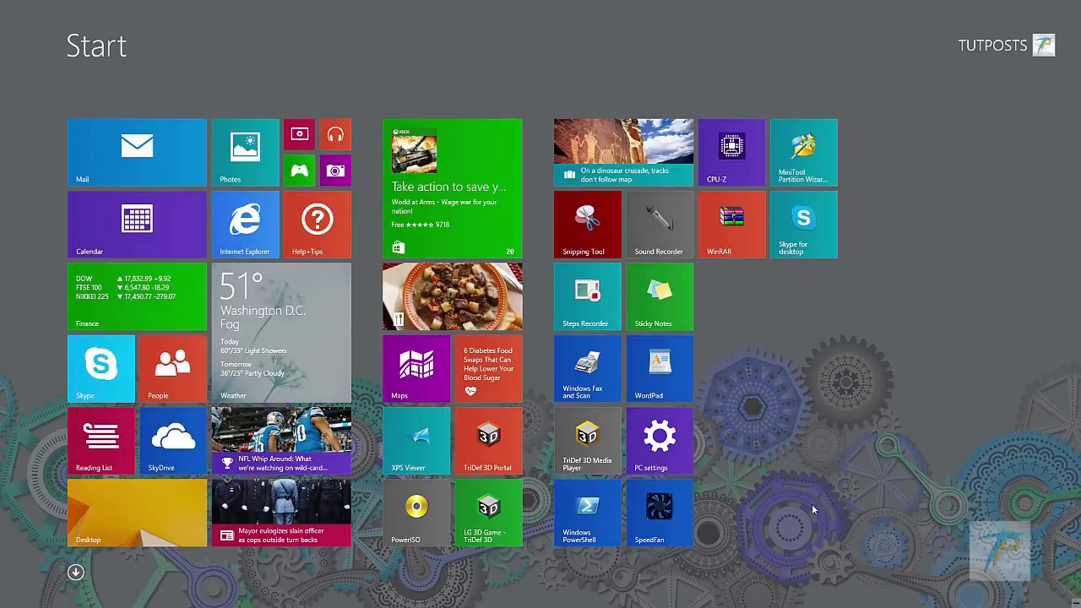
Navigate to the desktop DosGames > dave folder and select the DAVE application
click(135, 513)
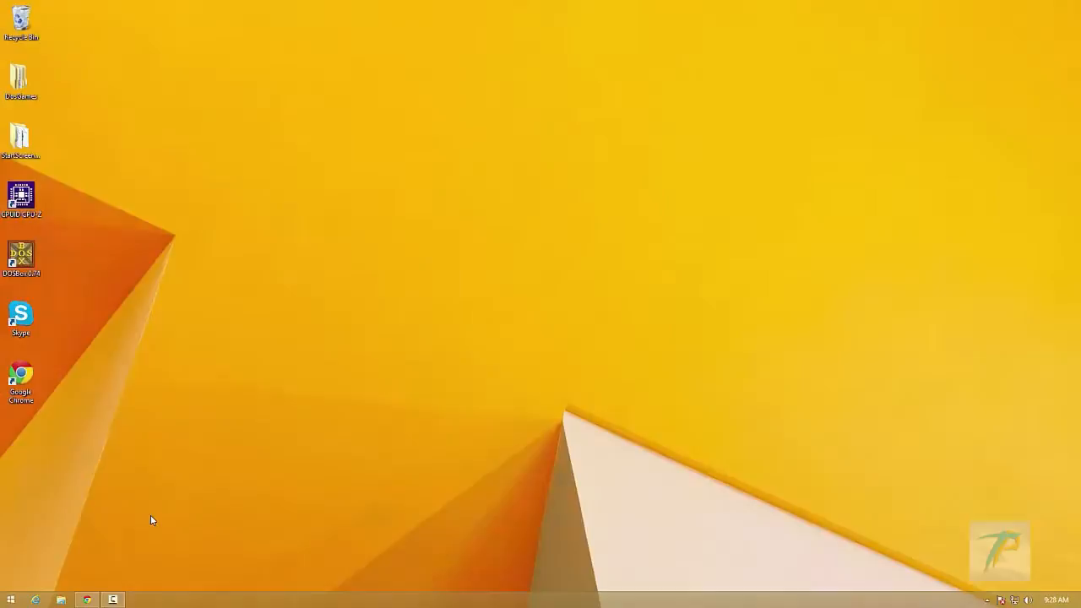
mouse_move(98, 139)
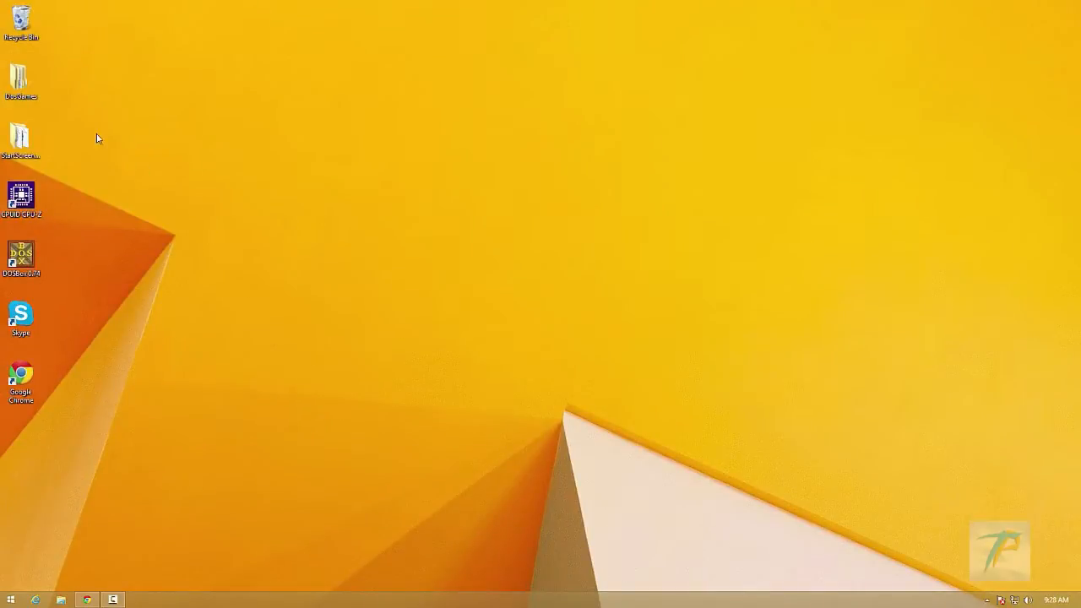
double_click(20, 75)
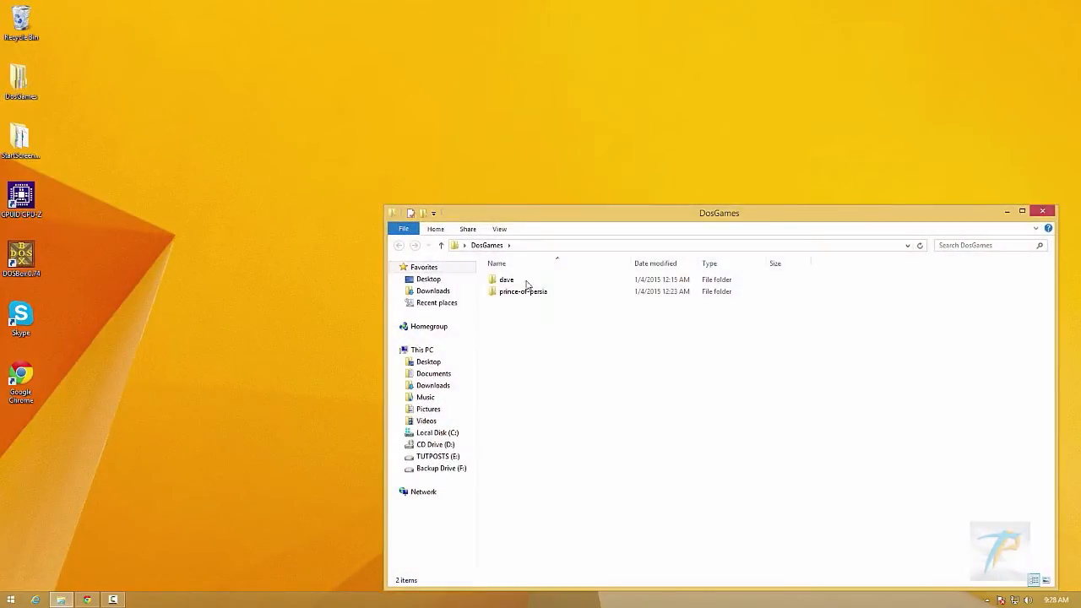
double_click(506, 278)
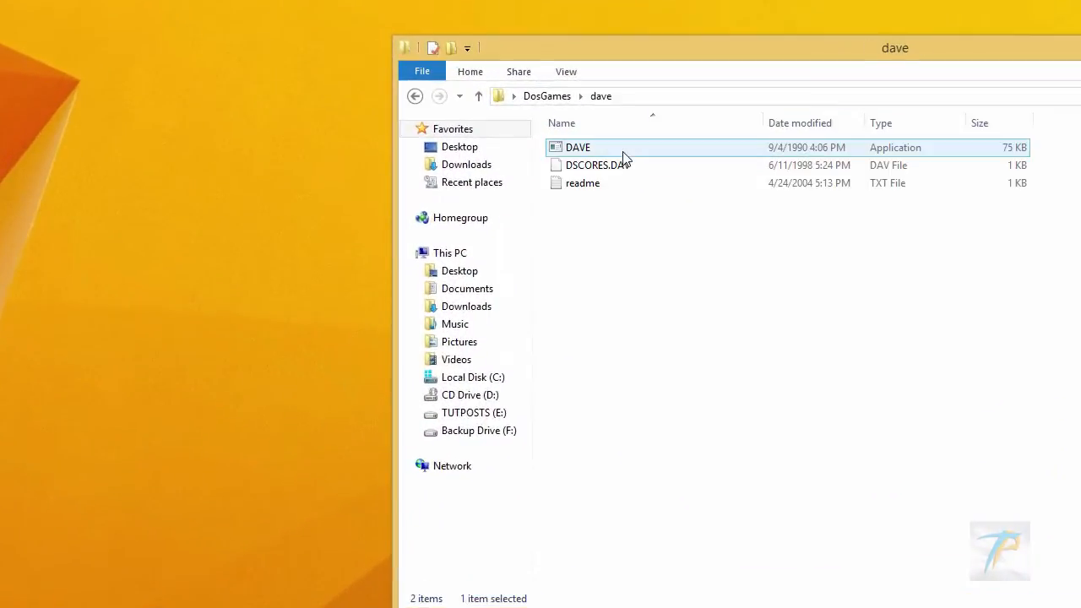
click(578, 147)
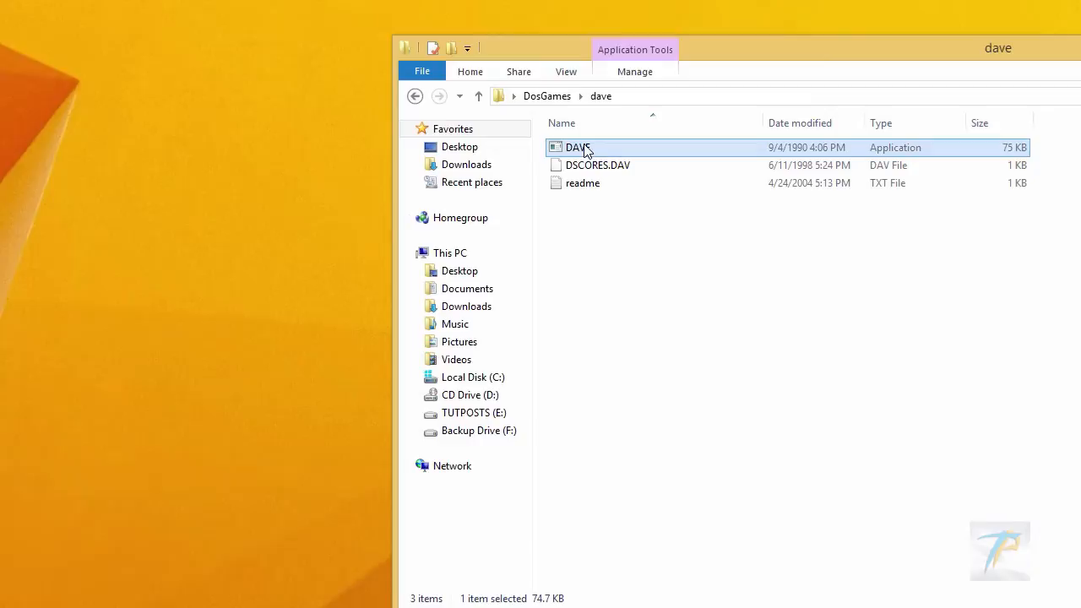
Attempt to launch DAVE directly and dismiss the 'can't run on your PC' message
double_click(578, 147)
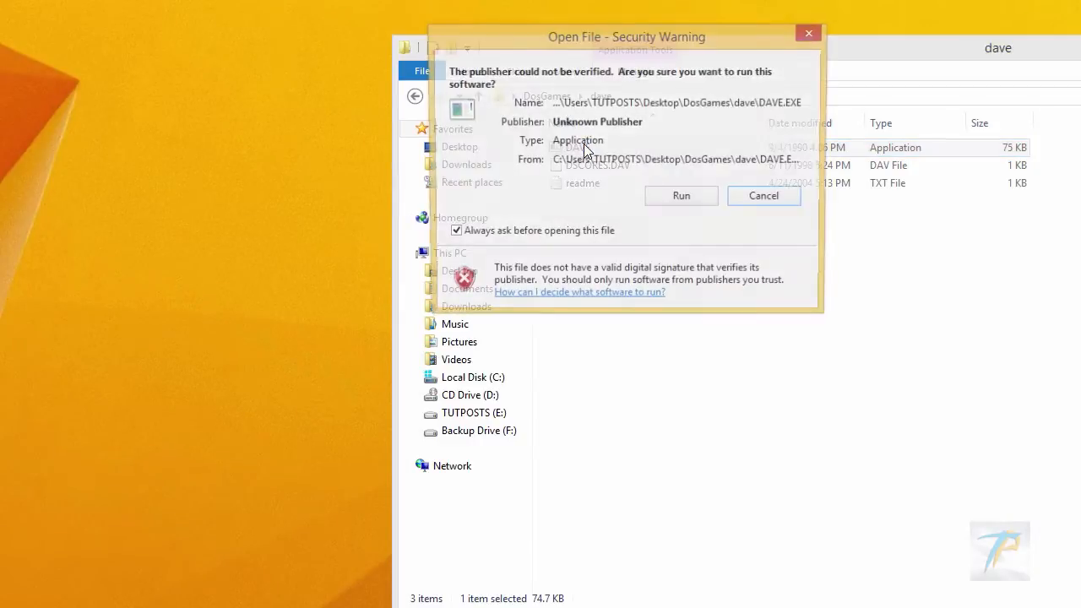
click(680, 195)
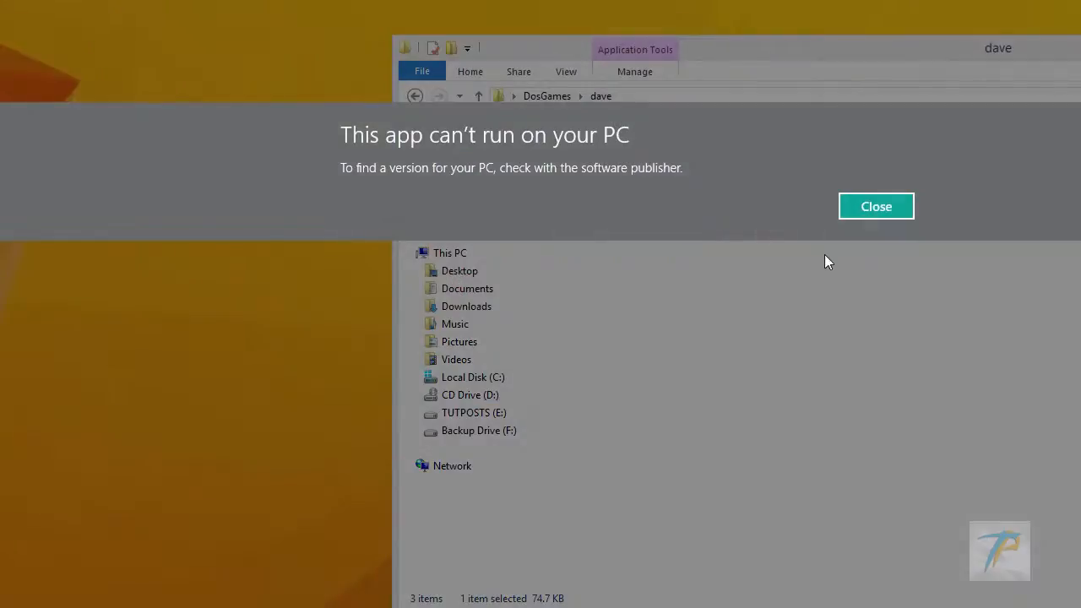
mouse_move(874, 206)
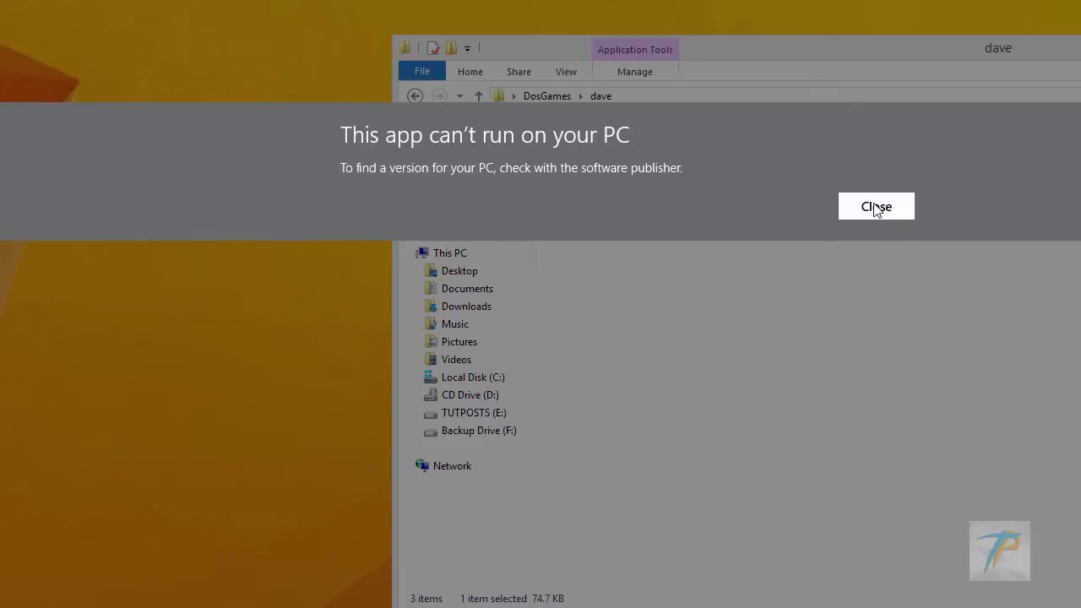
click(874, 206)
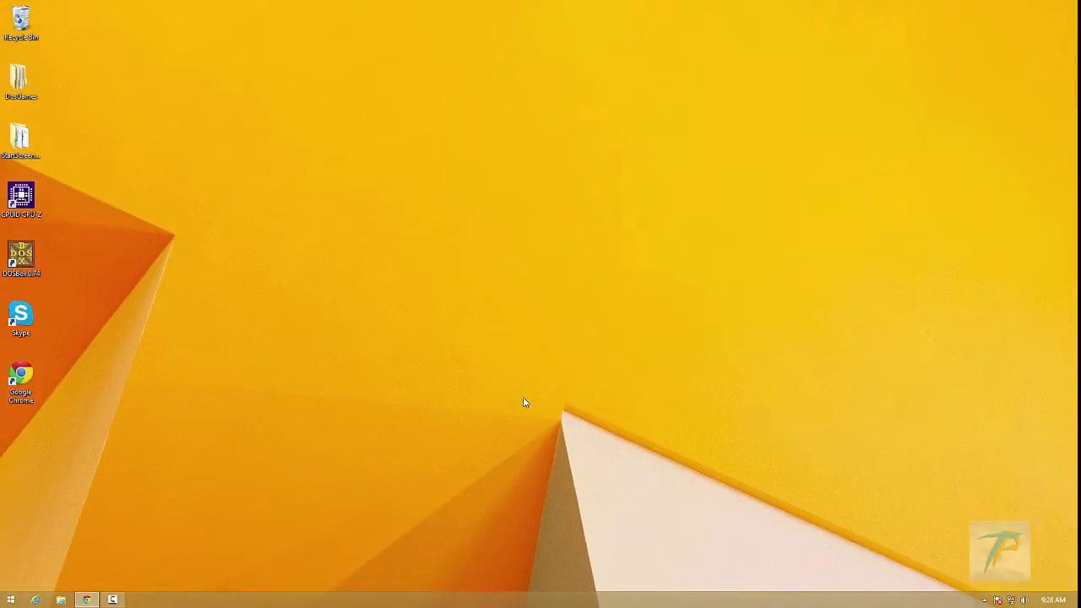
click(20, 255)
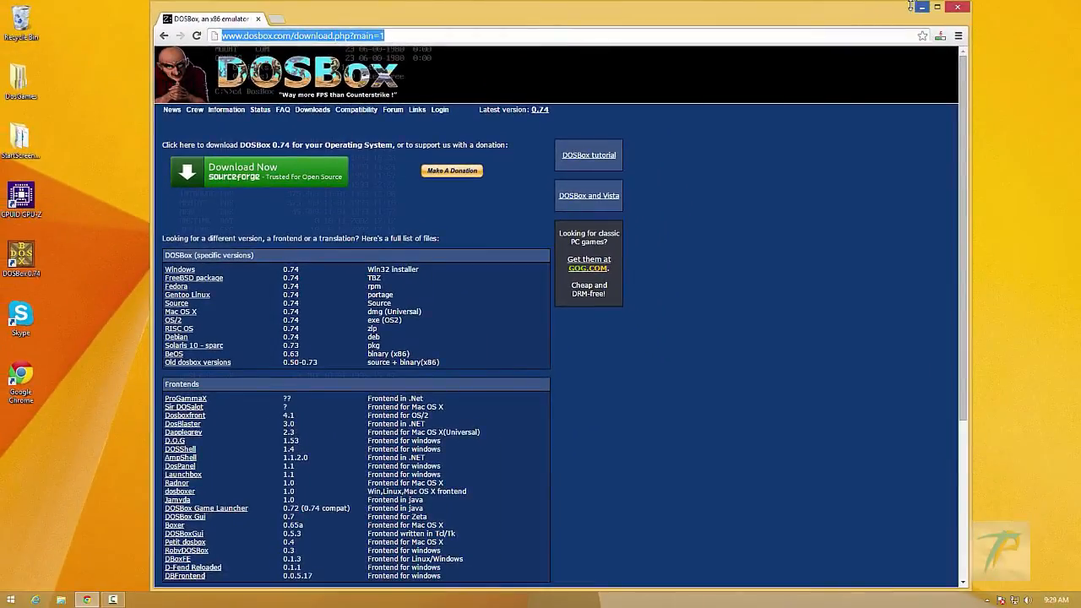
click(957, 7)
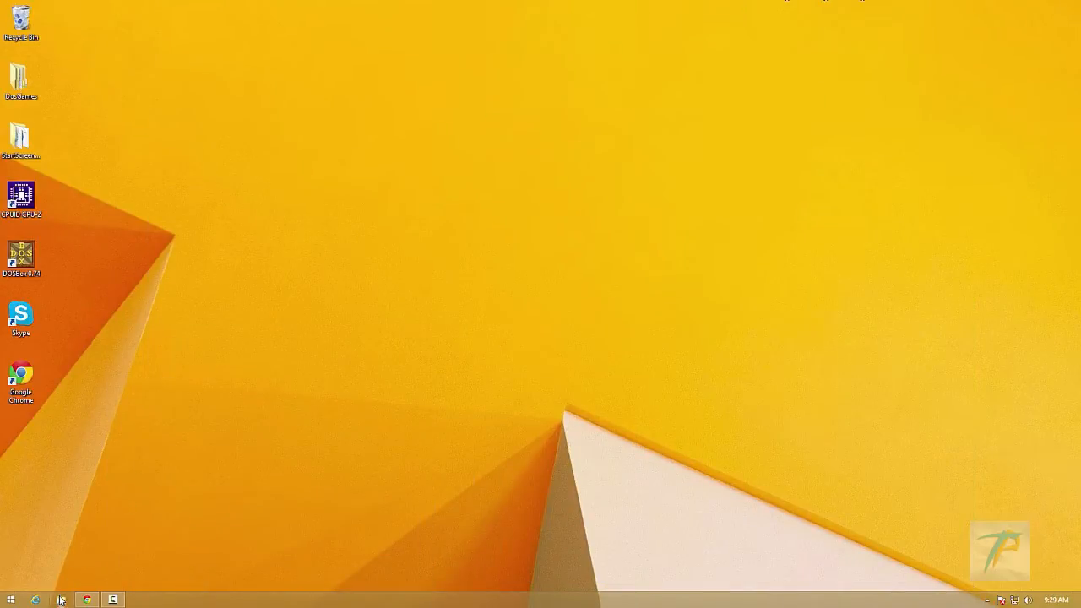
Browse to the root of Local Disk (C:) in a maximized This PC window
click(86, 599)
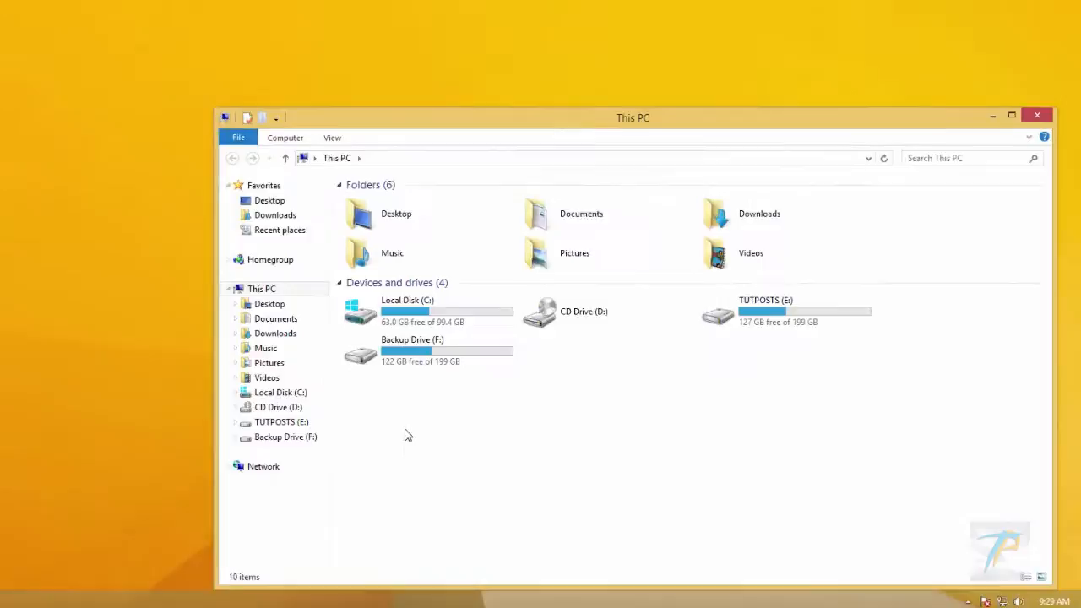
click(1012, 114)
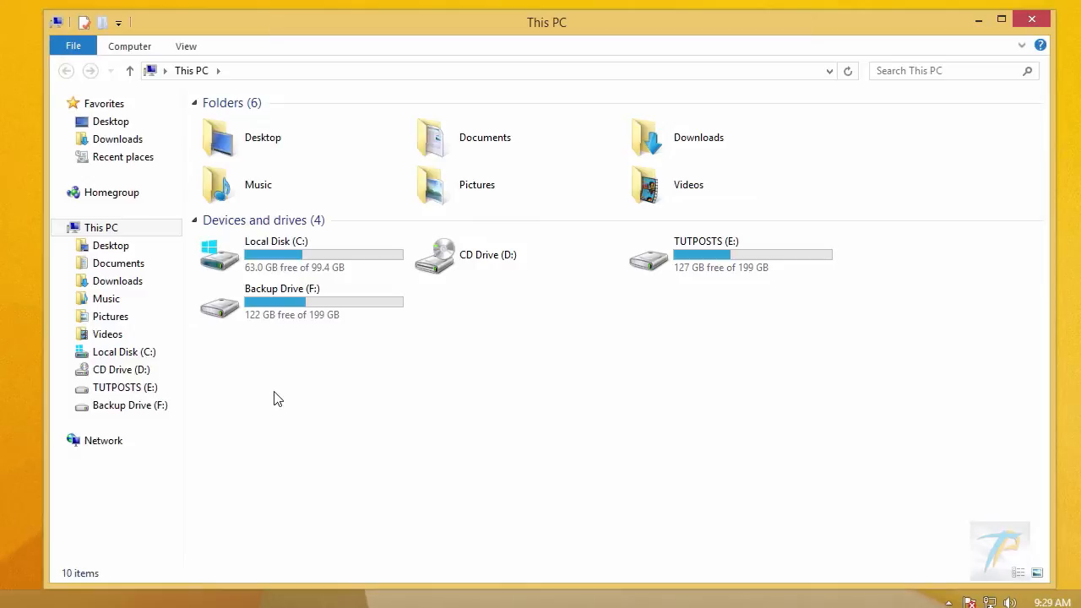
click(270, 253)
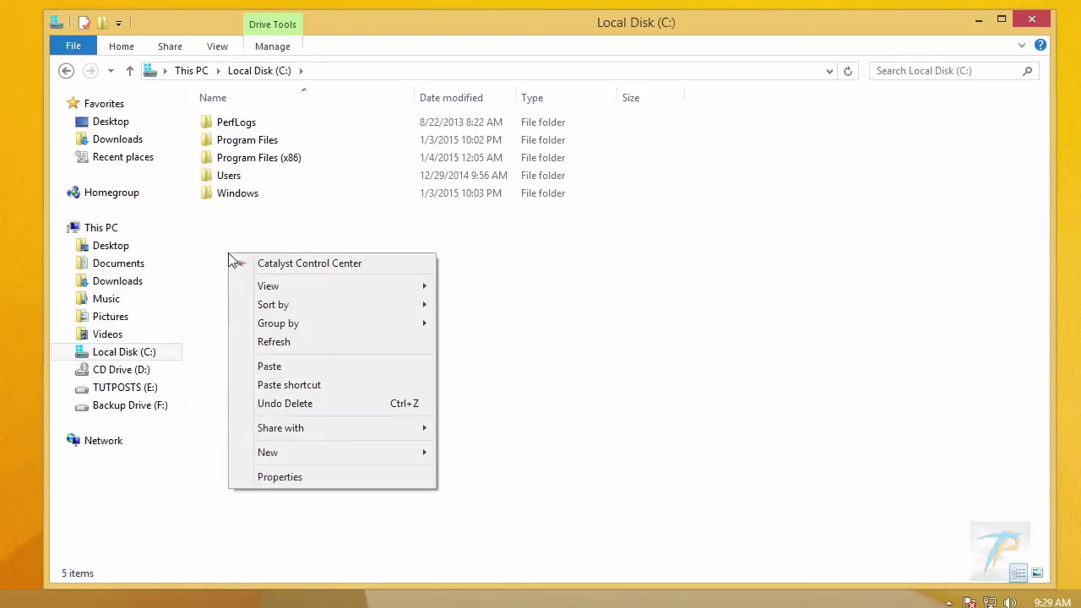
Create a new folder on drive C named DosGames
click(267, 452)
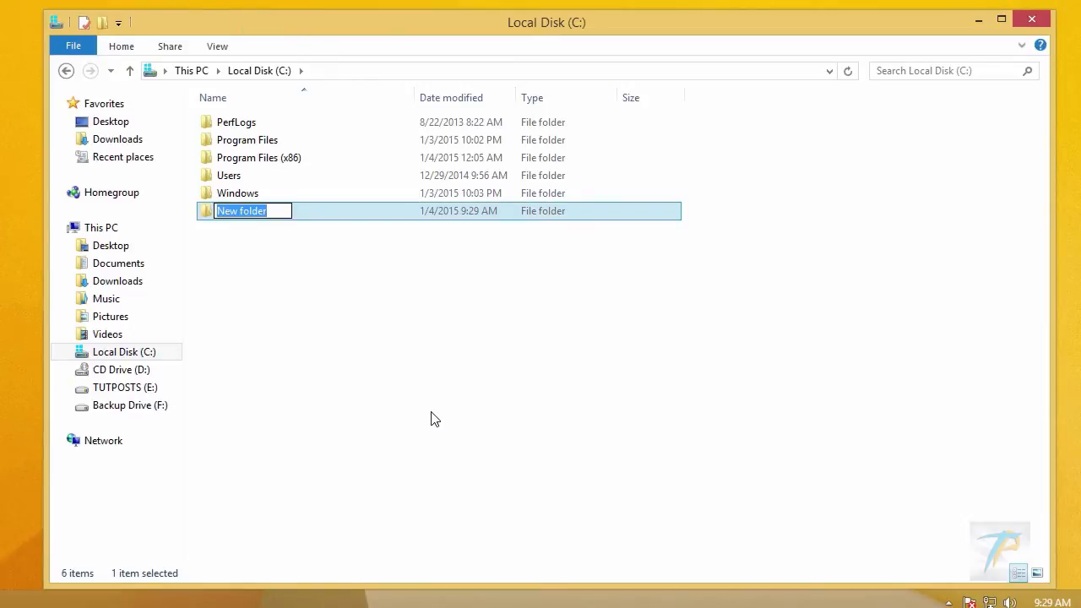
text(Dos)
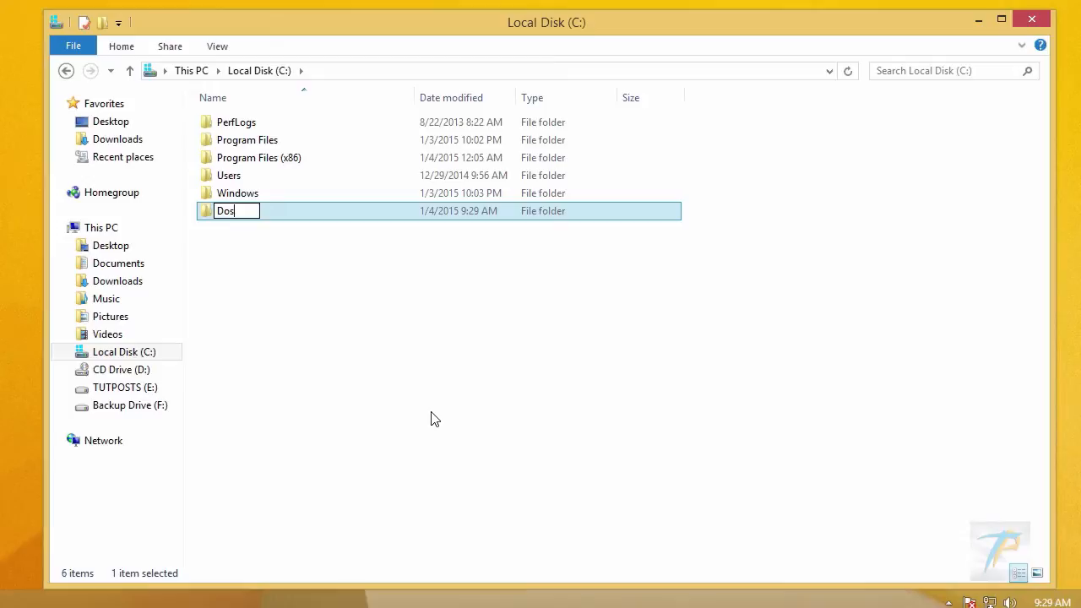
text(Games)
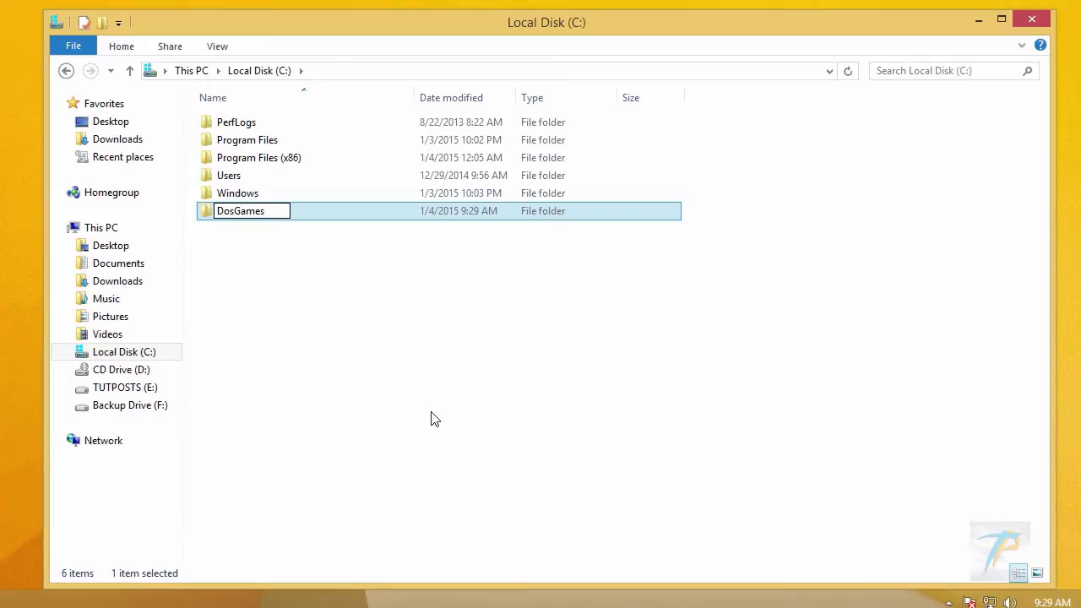
mouse_move(283, 219)
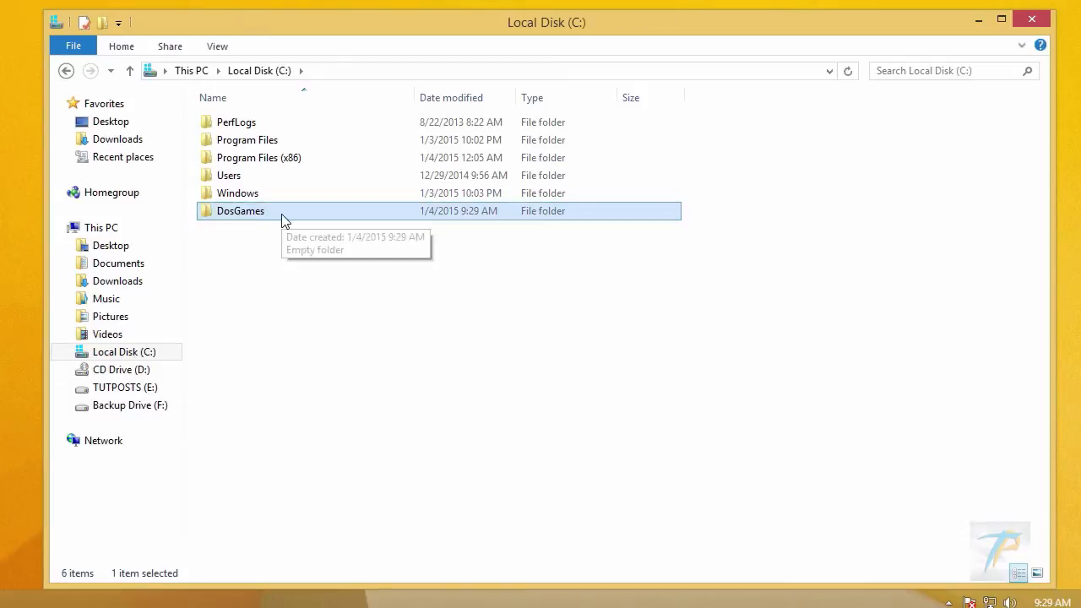
Copy the dave and prince-of-persia folders from the desktop DosGames folder into C:\DosGames
double_click(240, 209)
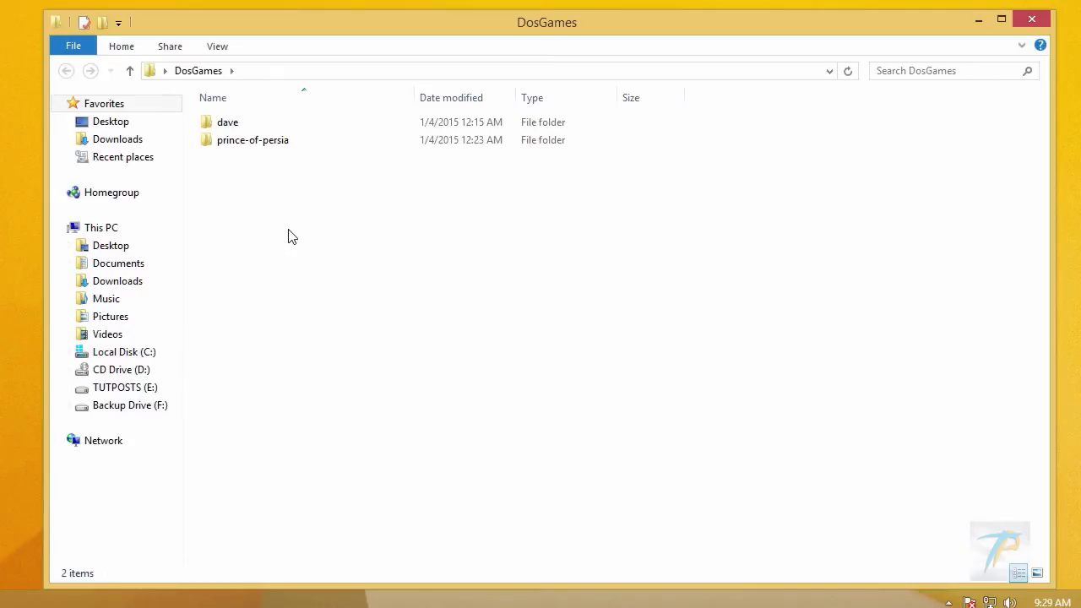
right_click(253, 138)
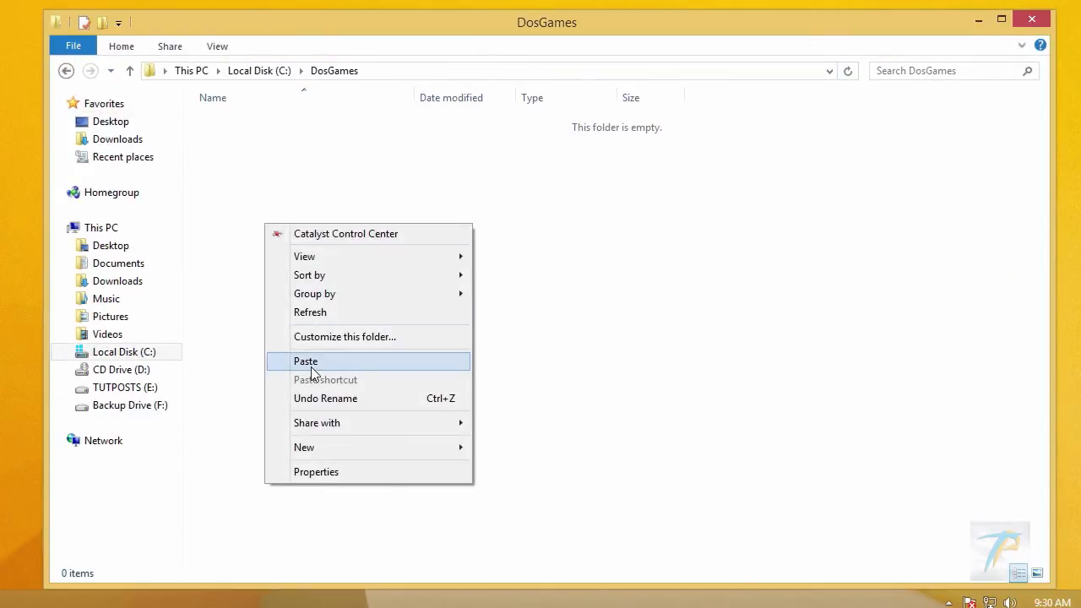
click(306, 361)
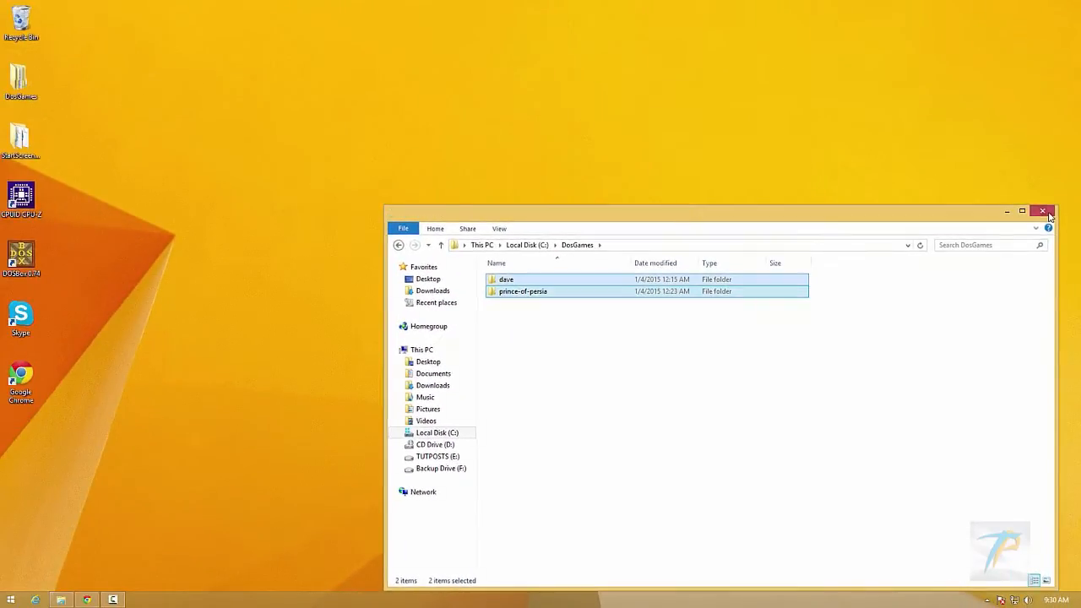
click(1042, 209)
text(dosbox)
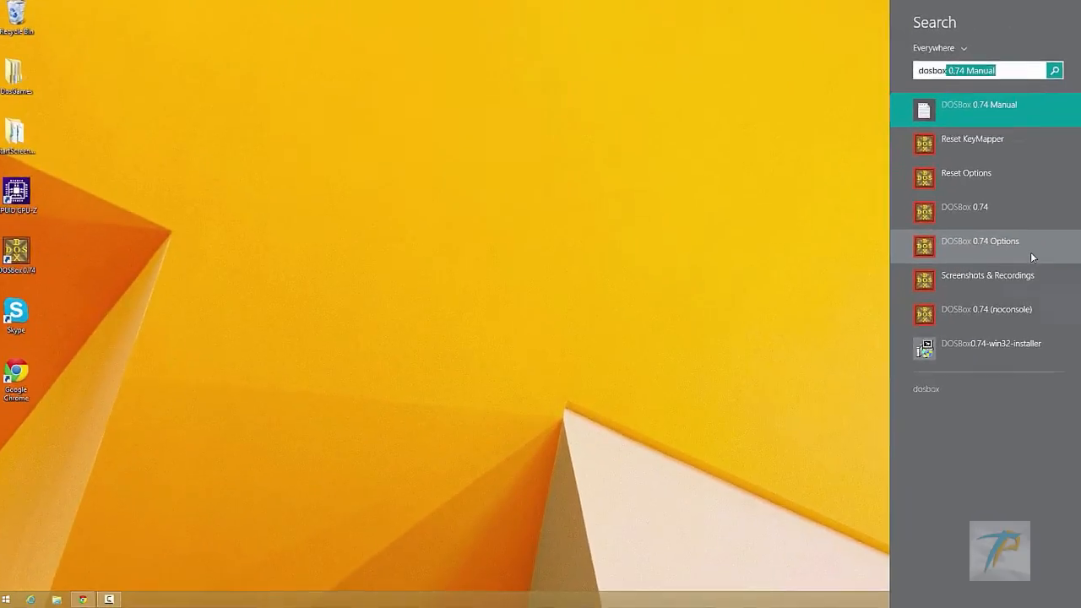
Open dosbox-0.74.conf and scroll to its empty [autoexec] section at the bottom
click(979, 240)
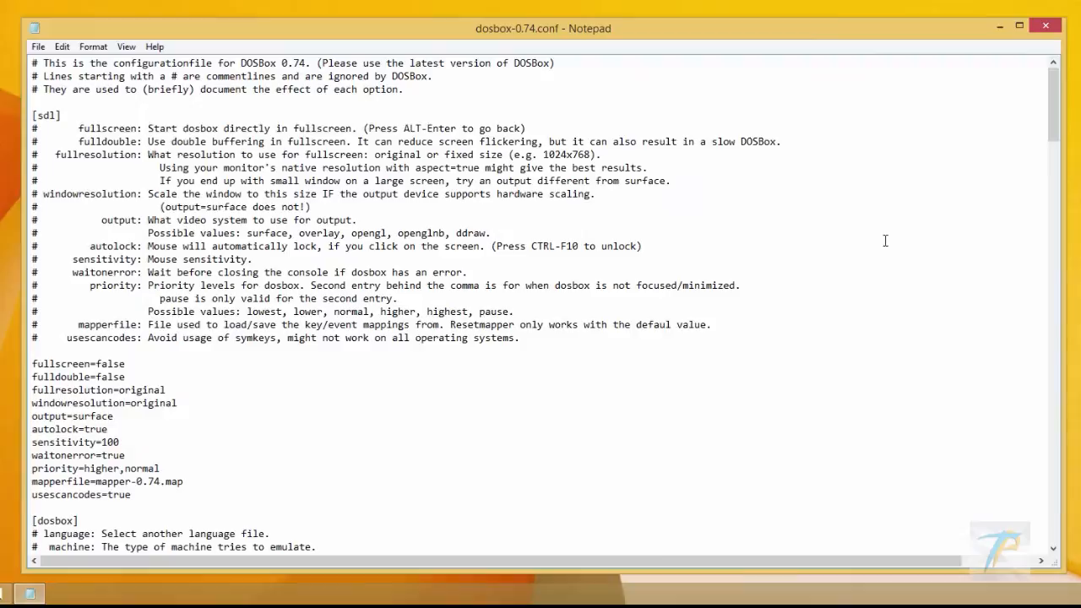
scroll(down, 3)
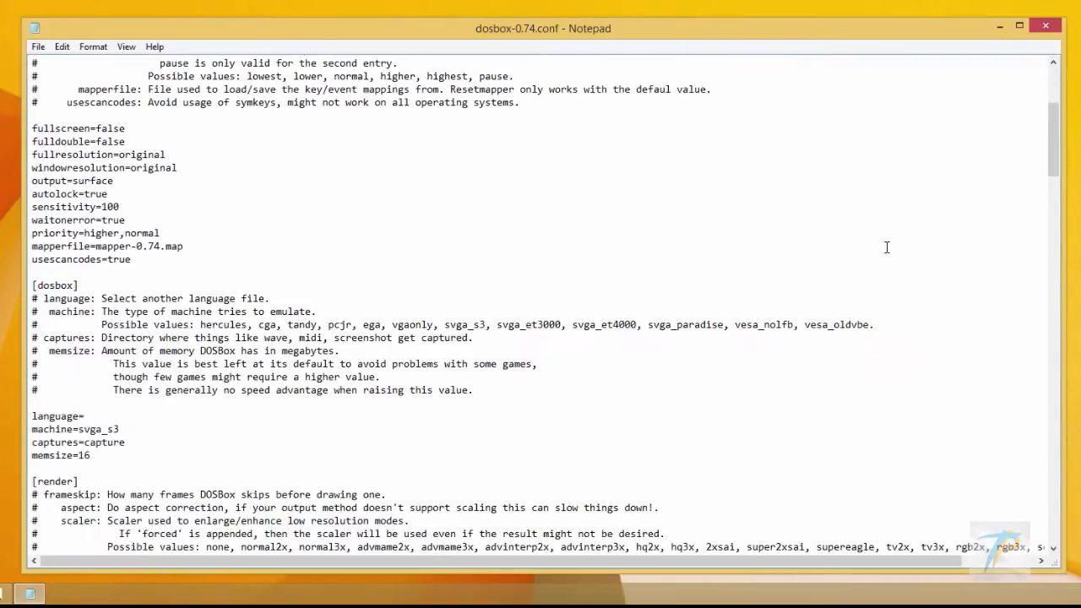
scroll(down, 3)
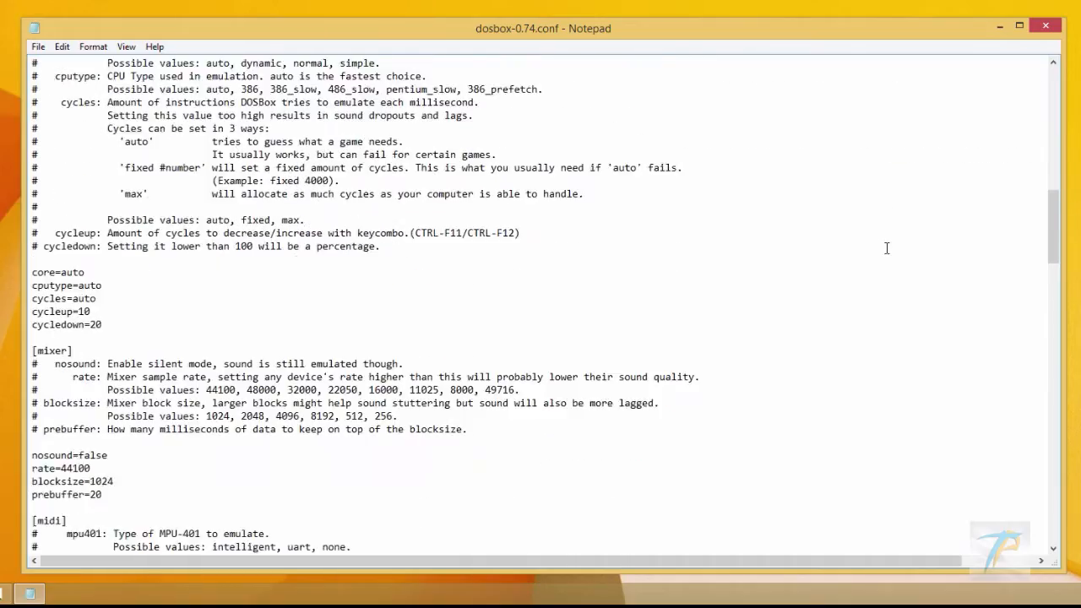
scroll(down, 3)
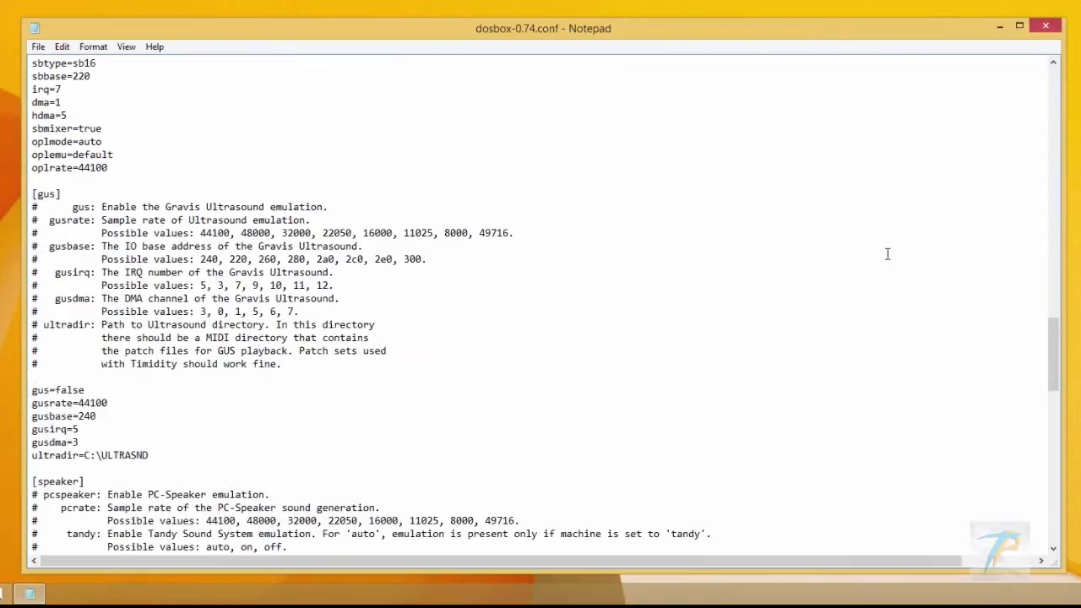
scroll(down, 3)
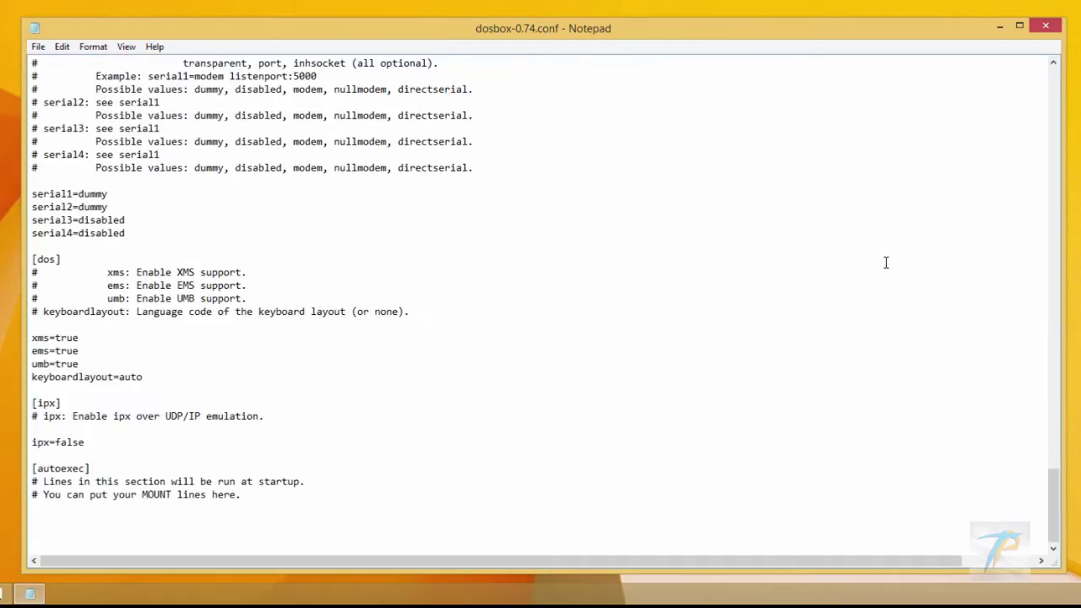
Add the line 'mount a c:\dosgames' under [autoexec]
text(mount)
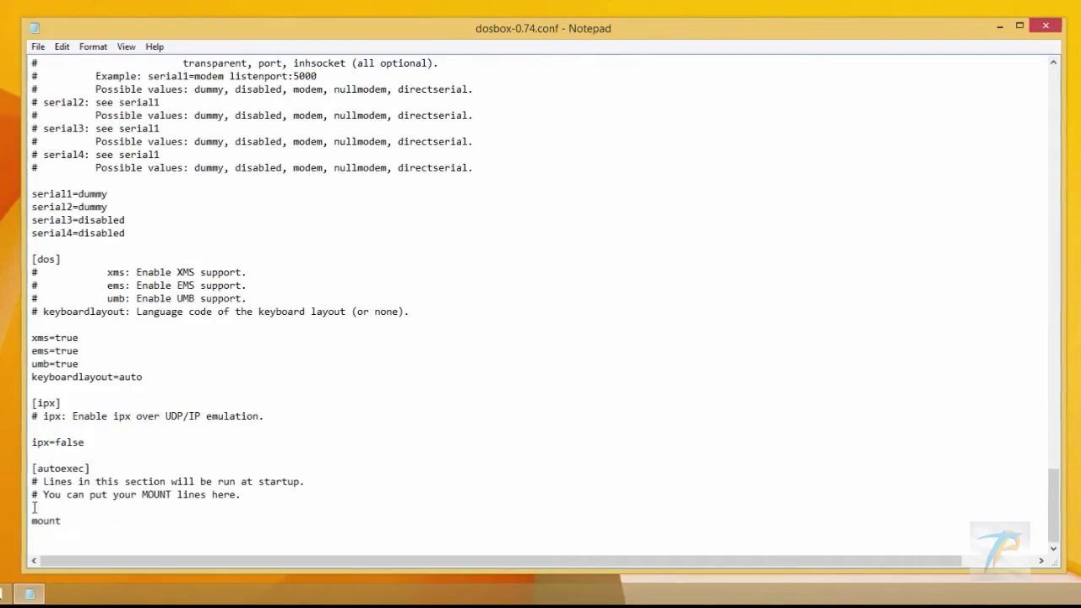
text(a)
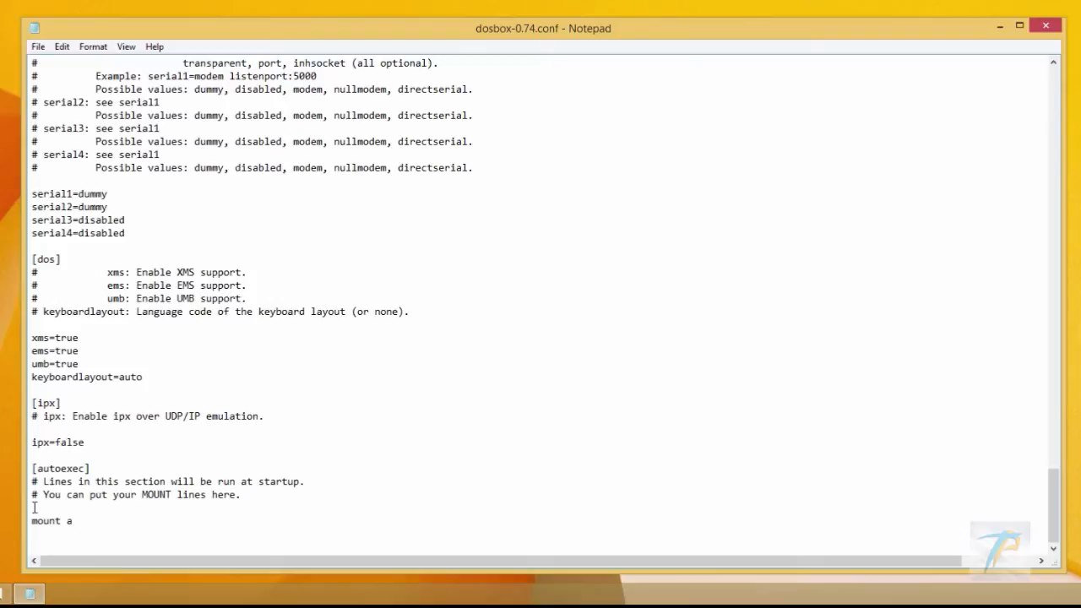
text(c:)
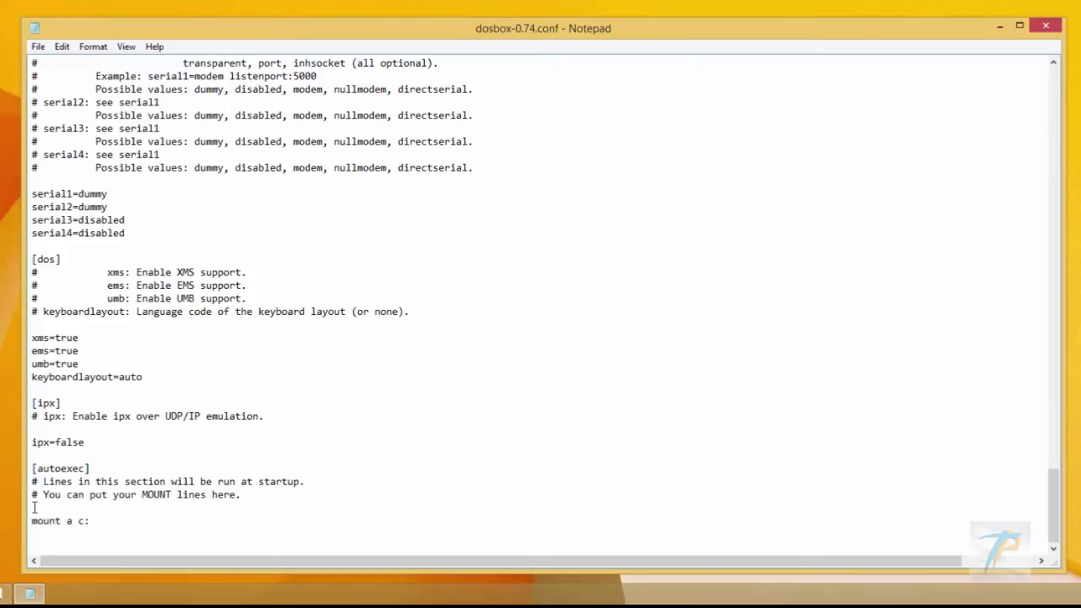
text(\d)
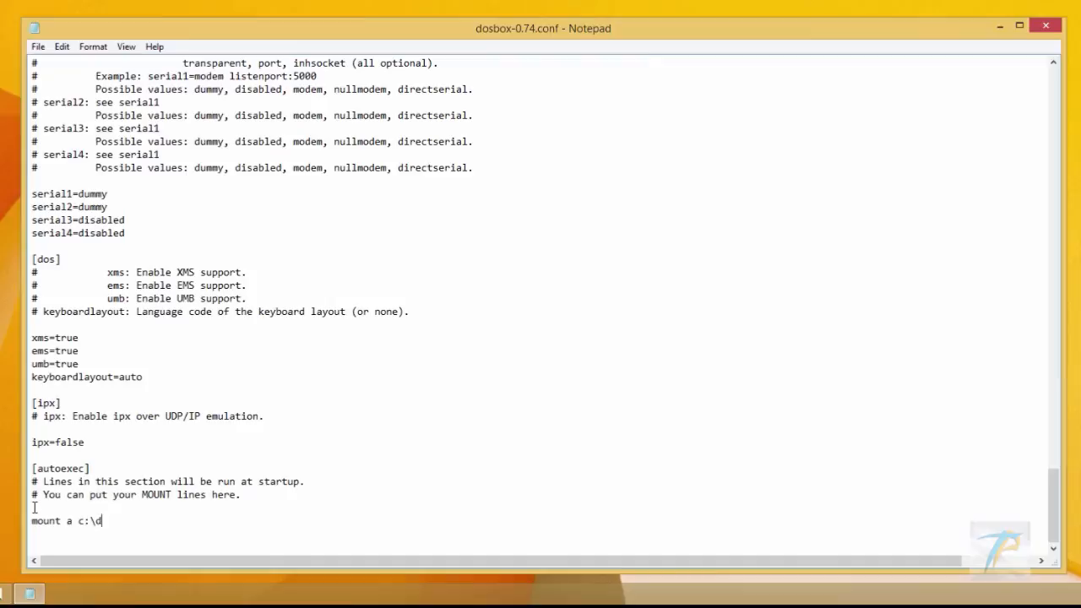
text(osgam)
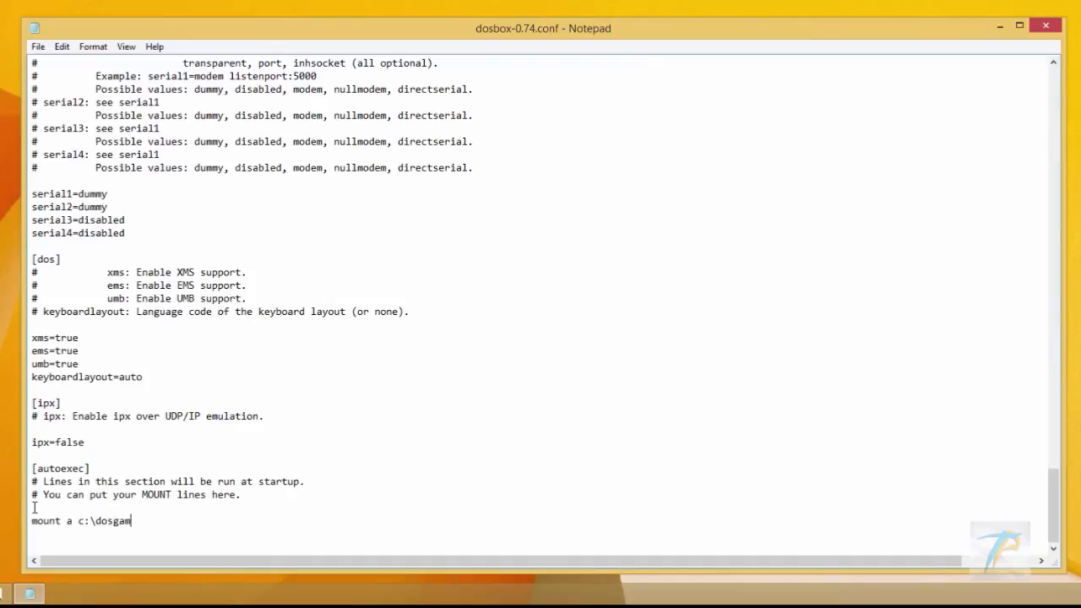
Save the configuration file and close Notepad
click(38, 48)
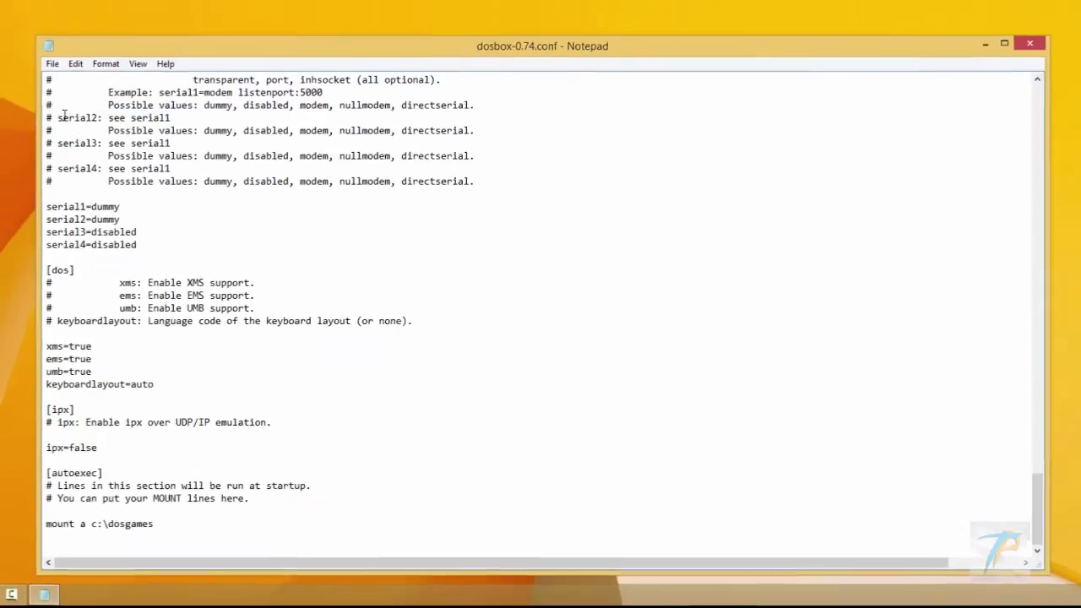
click(1003, 44)
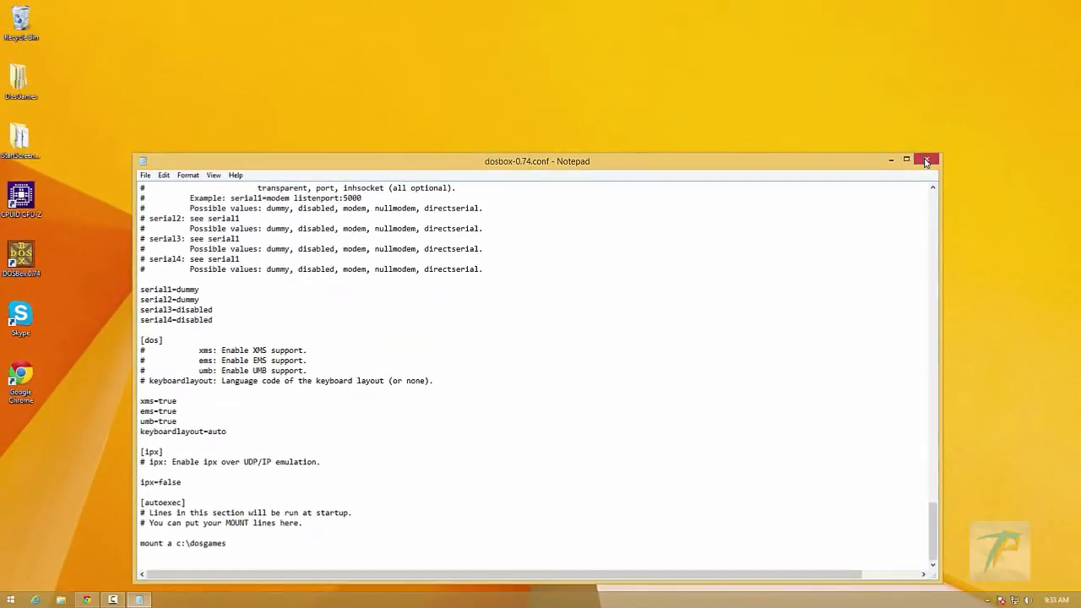
click(925, 161)
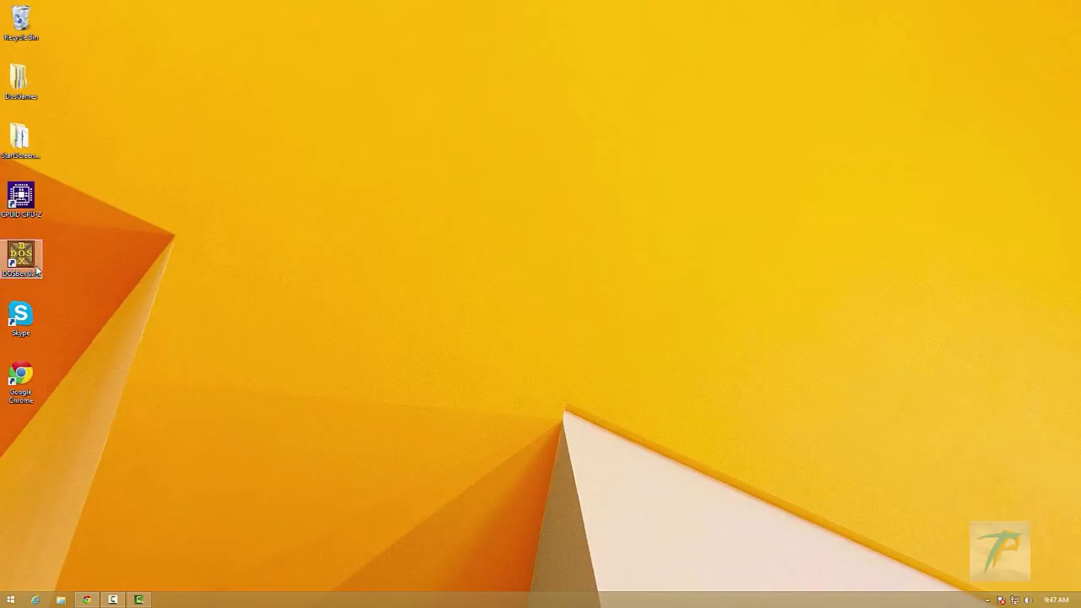
Launch DOSBox and switch to the mounted drive A:
double_click(20, 257)
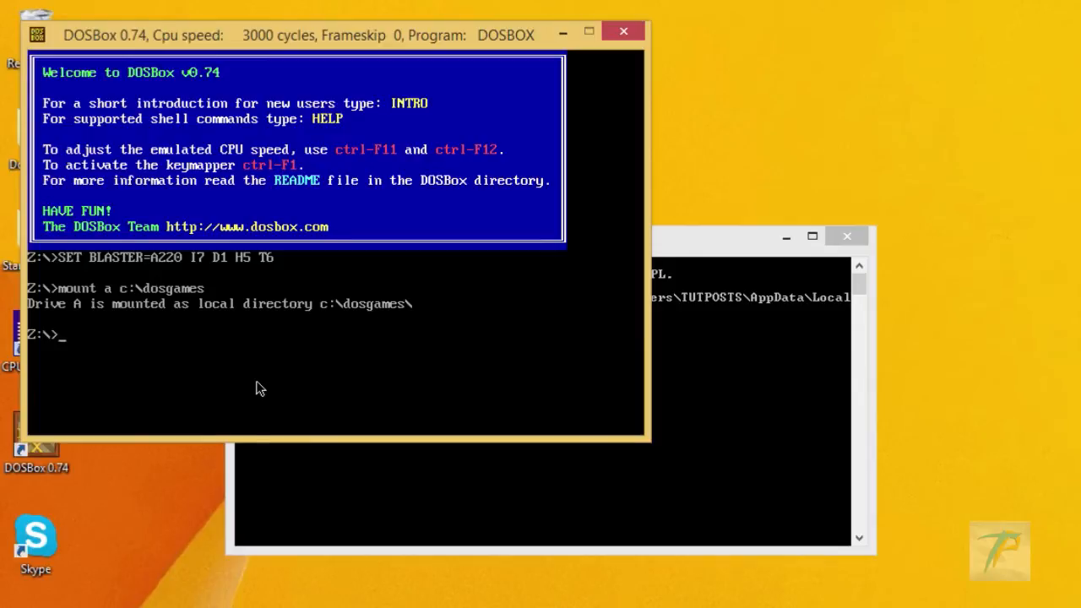
text(A:)
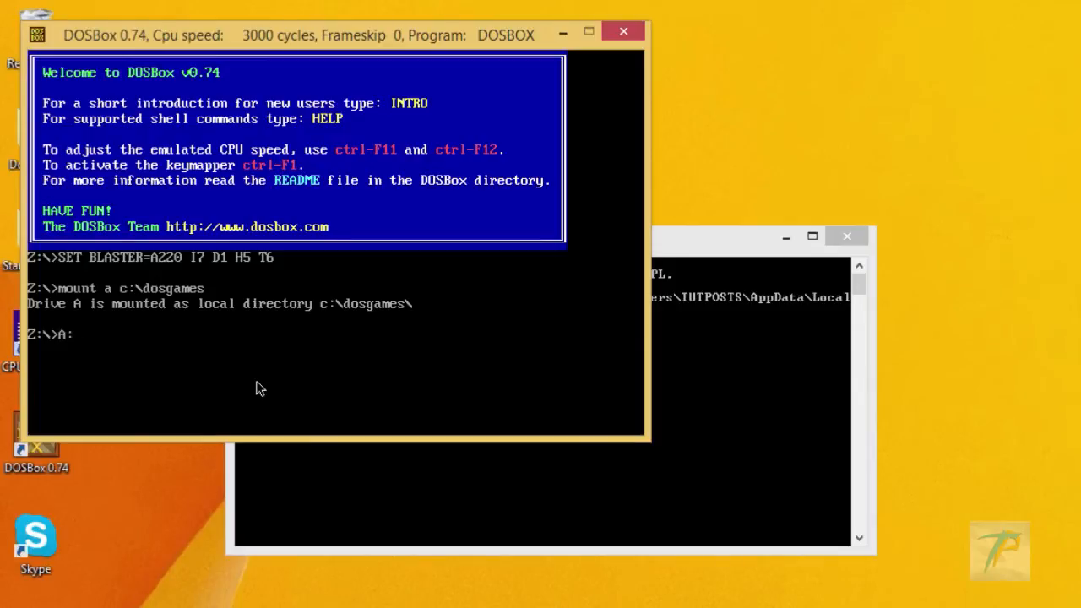
key(Return)
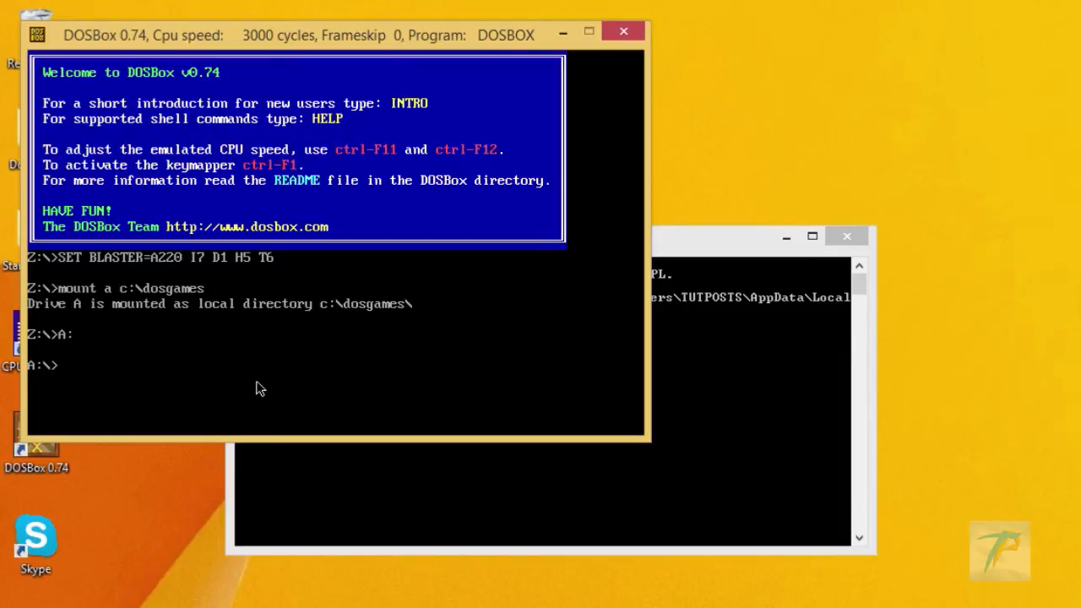
List drive A with DIR, showing the DAVE and PRINCE~1 folders
text(DI)
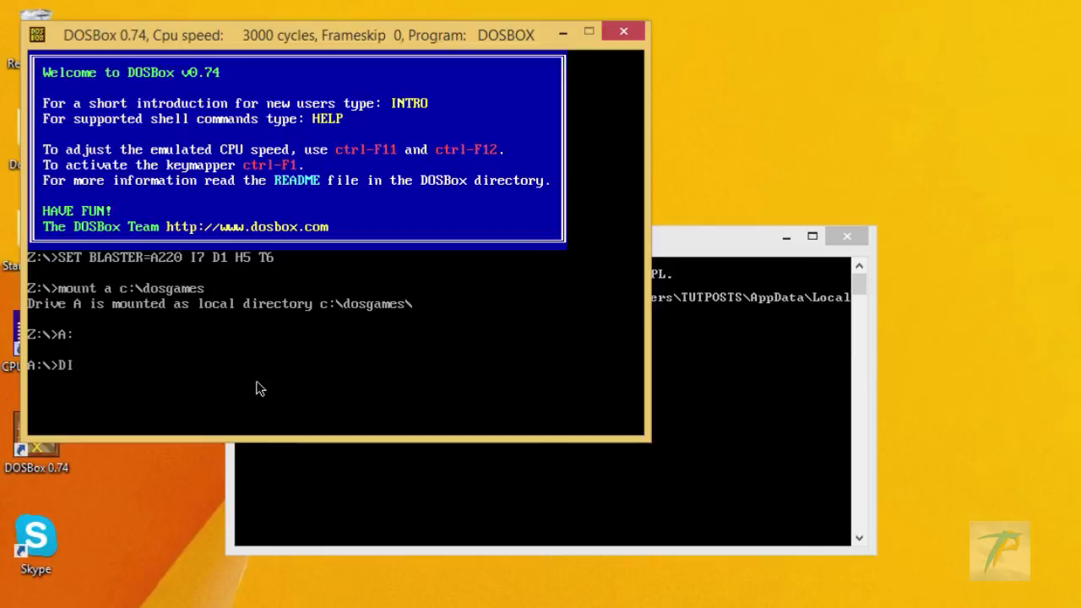
key(Return)
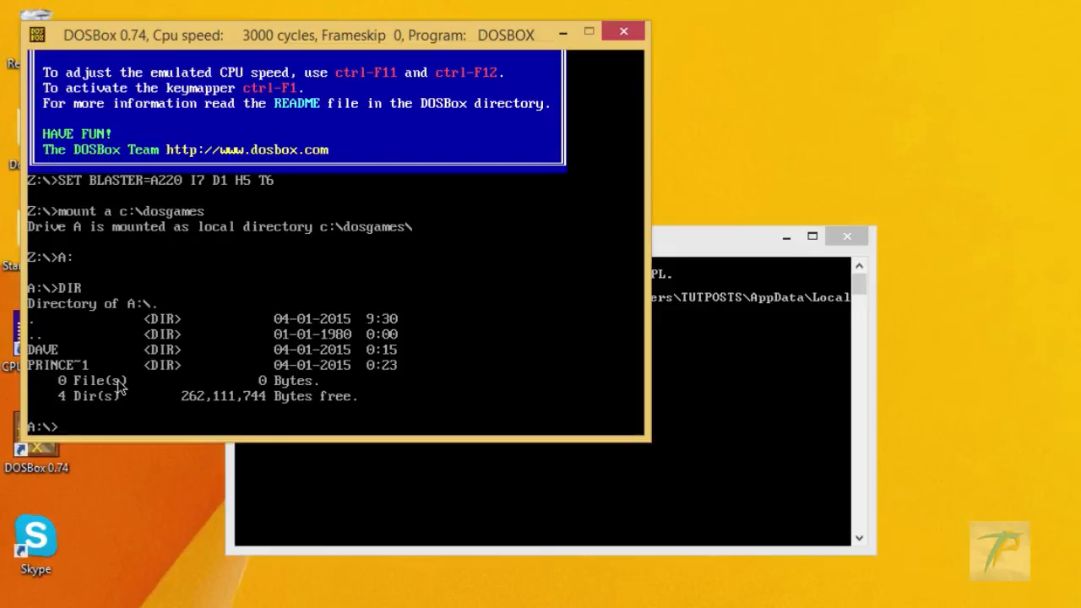
mouse_move(135, 339)
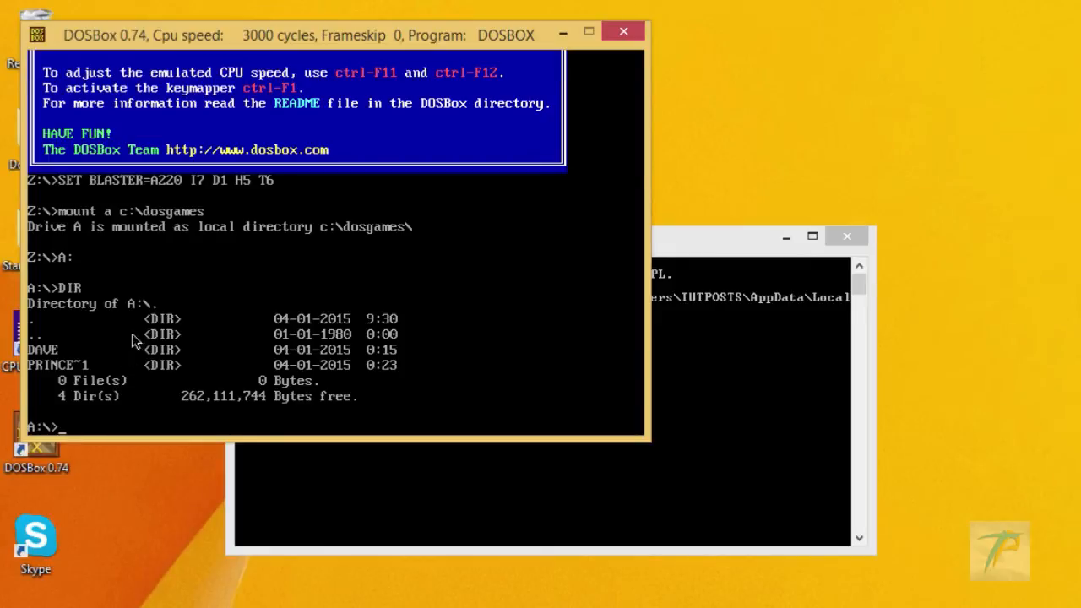
mouse_move(138, 442)
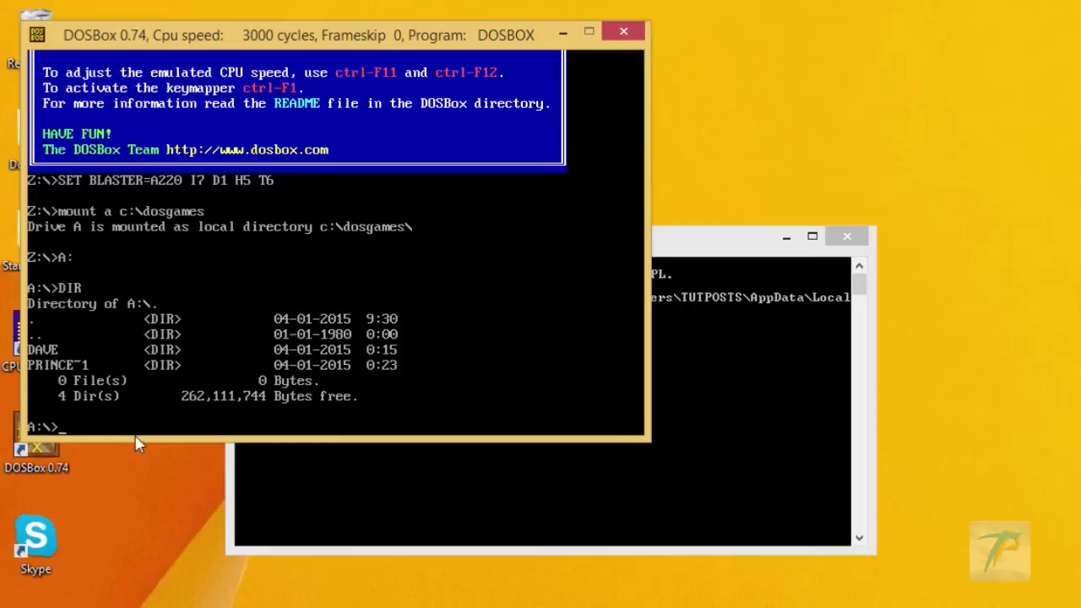
mouse_move(131, 432)
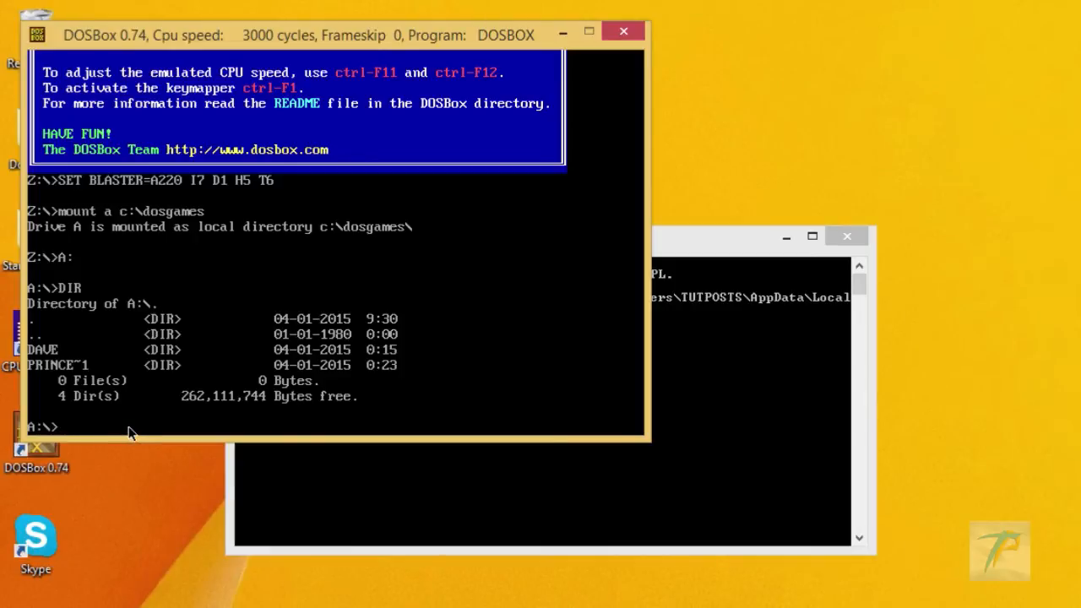
Change into the DAVE folder and list its files DAVE.EXE, DSGAMES.DAV and README.TXT
text(CD DAVE)
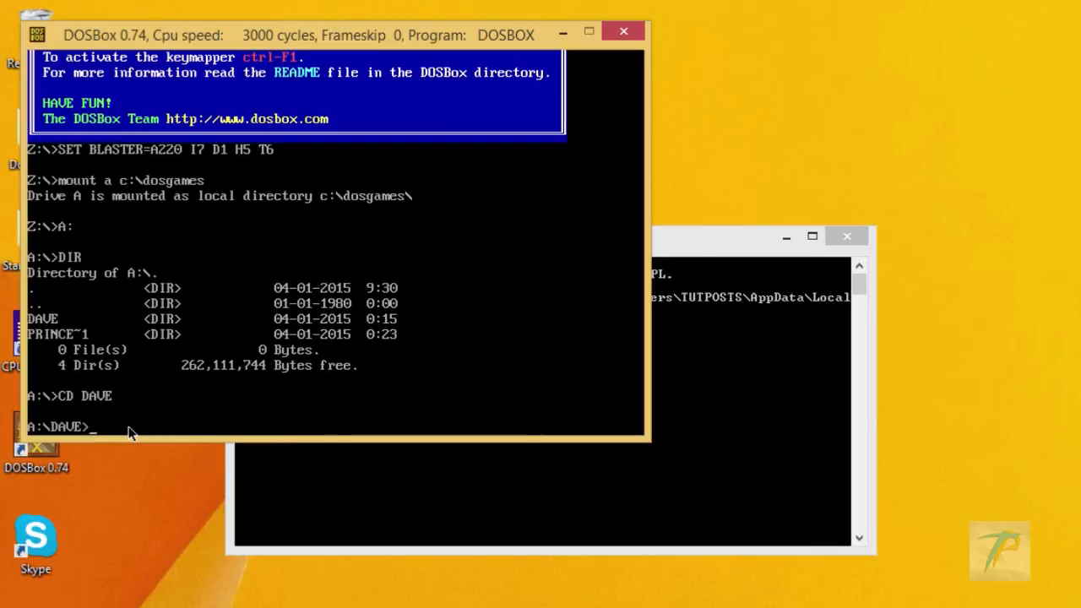
mouse_move(128, 446)
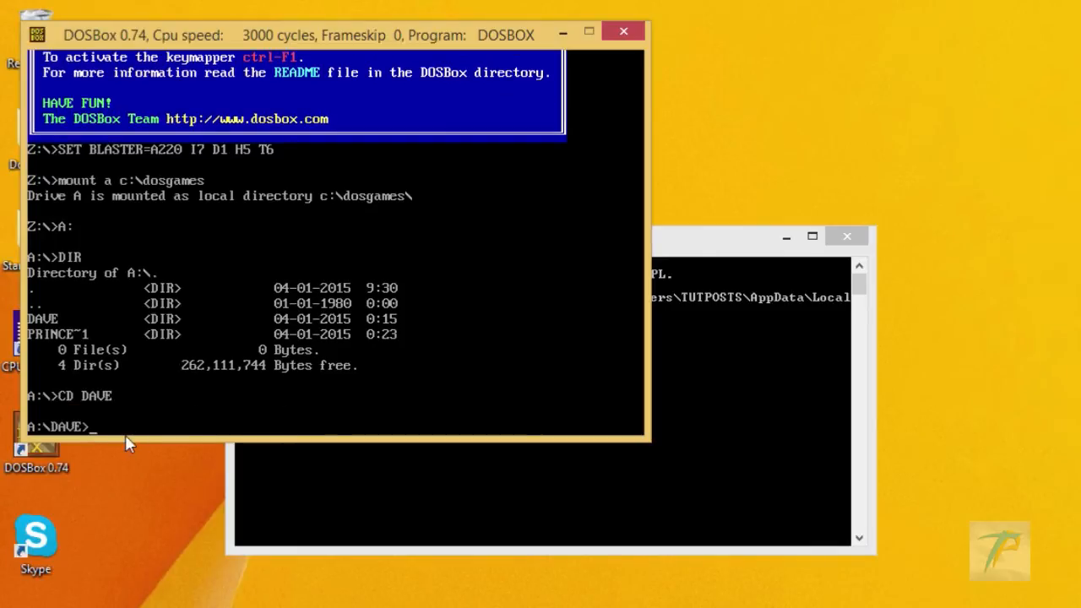
text(DIR)
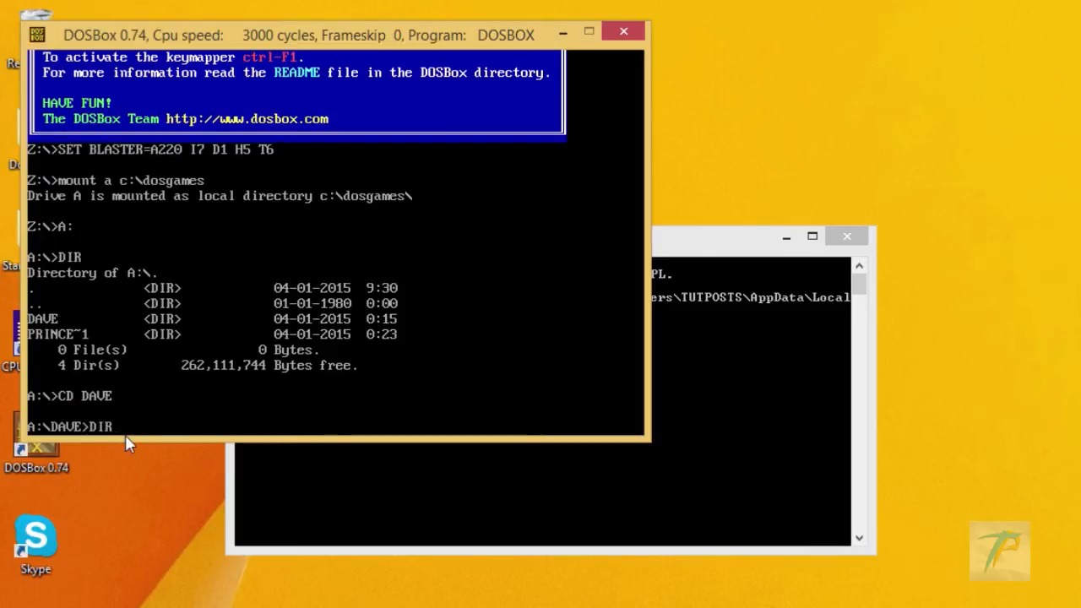
key(Return)
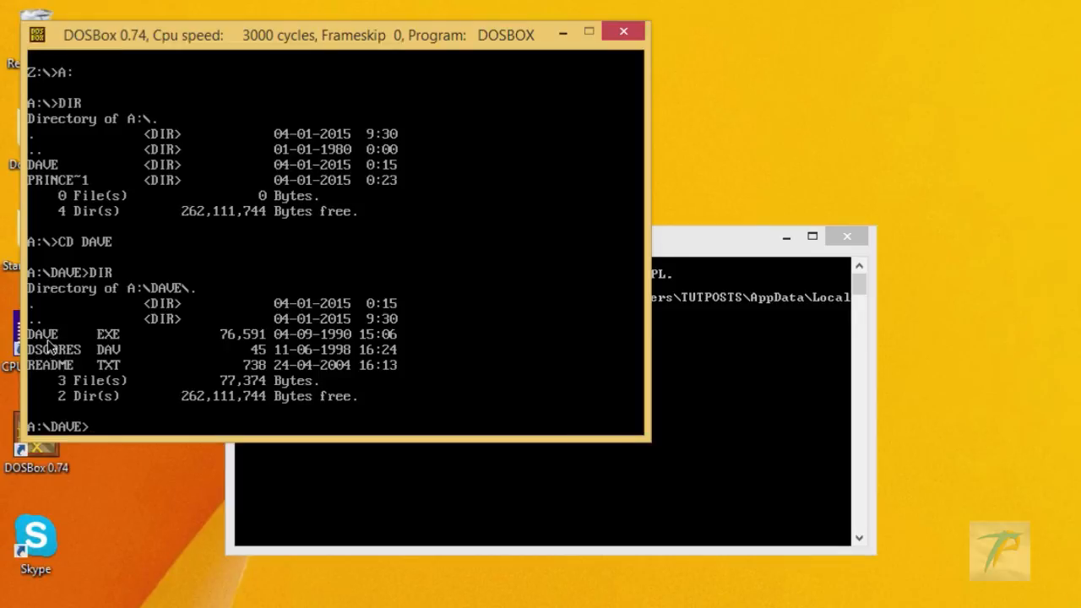
Run DAVE from the A:\DAVE> prompt and move Dave through level 1
text(DAV)
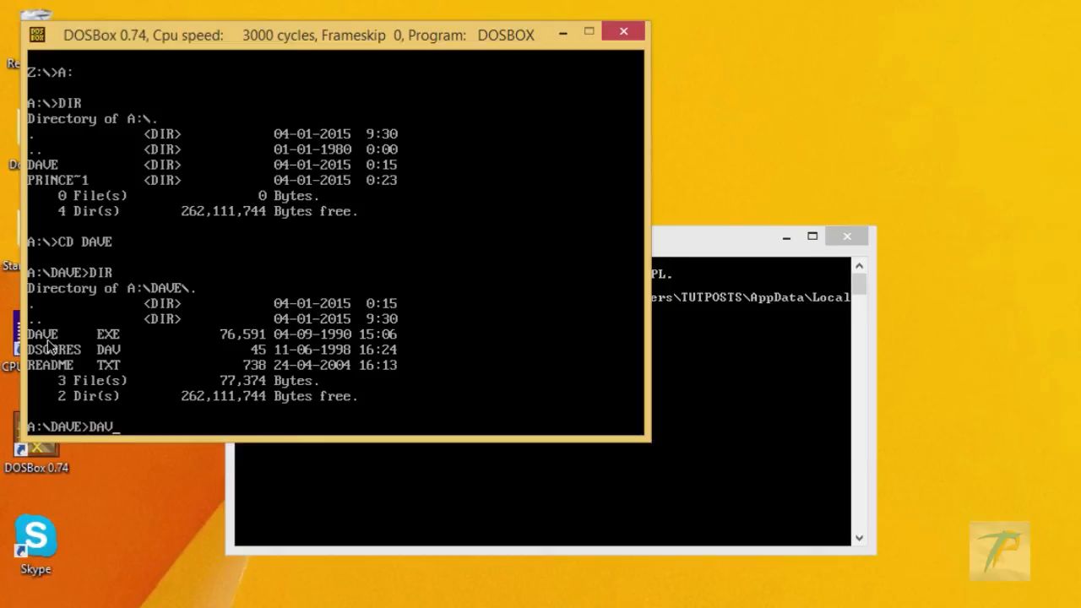
text(E)
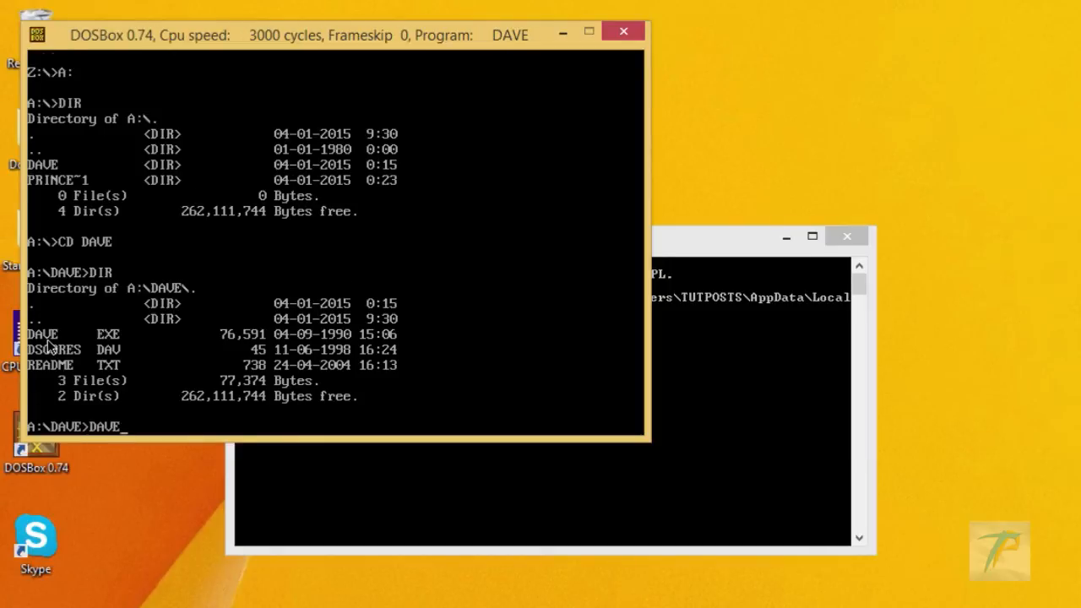
key(Return)
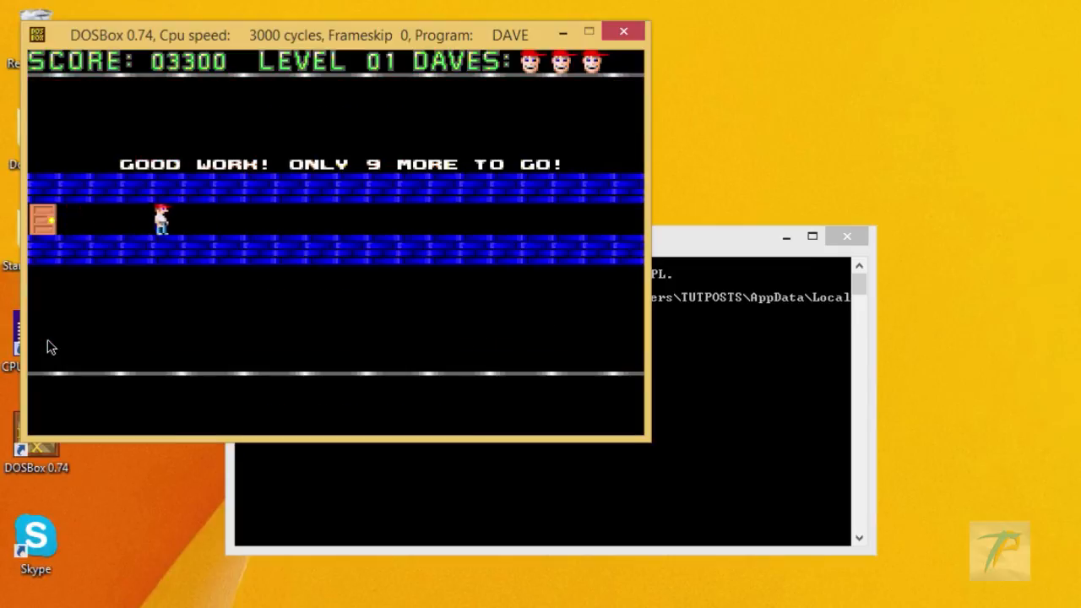
key(Right)
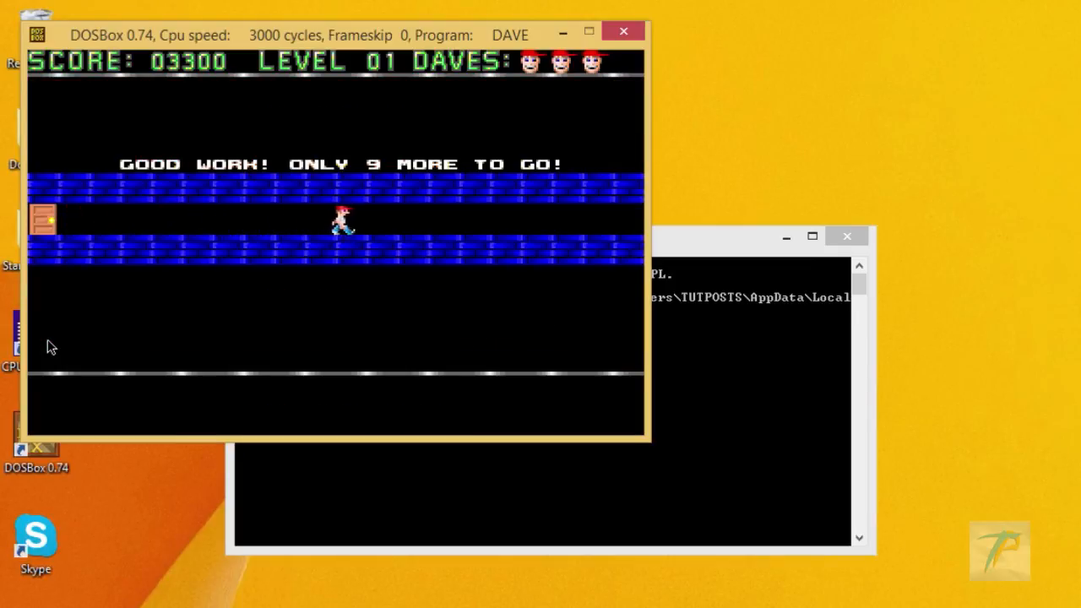